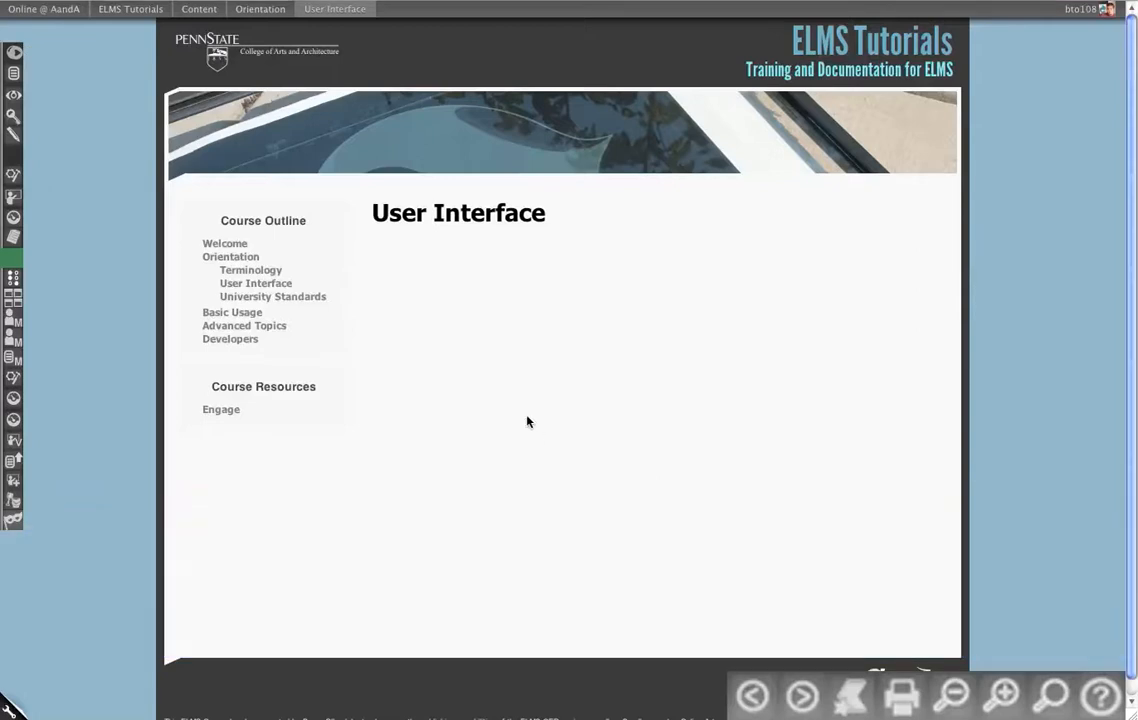
pyautogui.moveTo(440, 478)
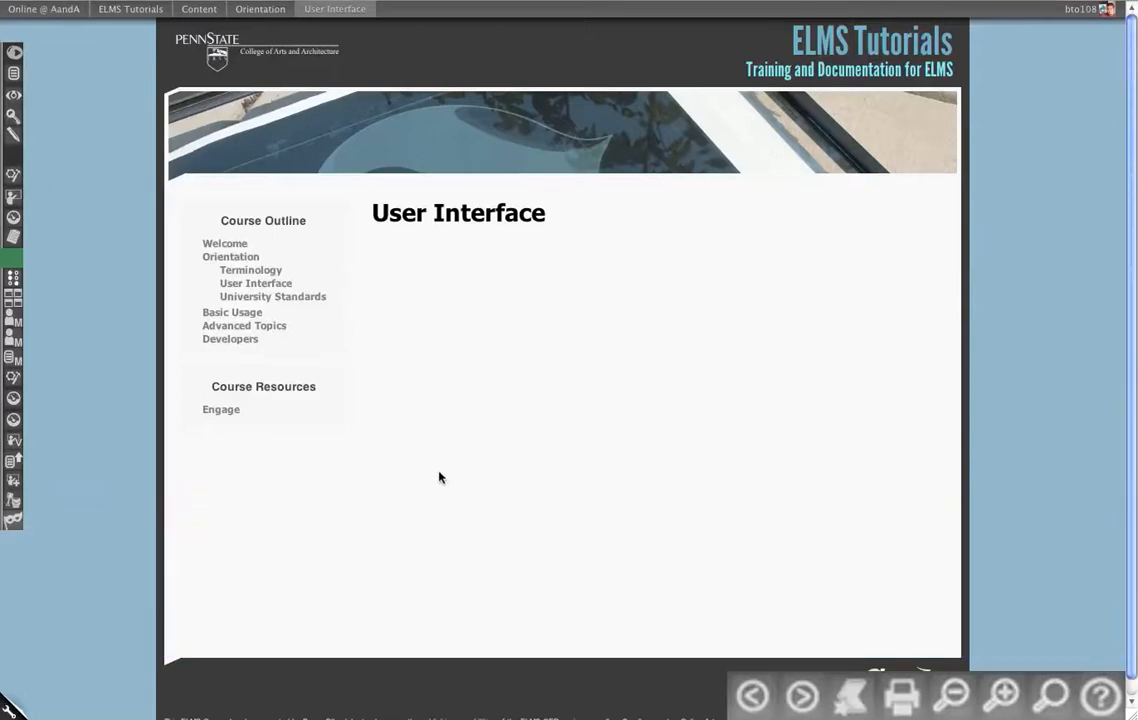
pyautogui.moveTo(96, 282)
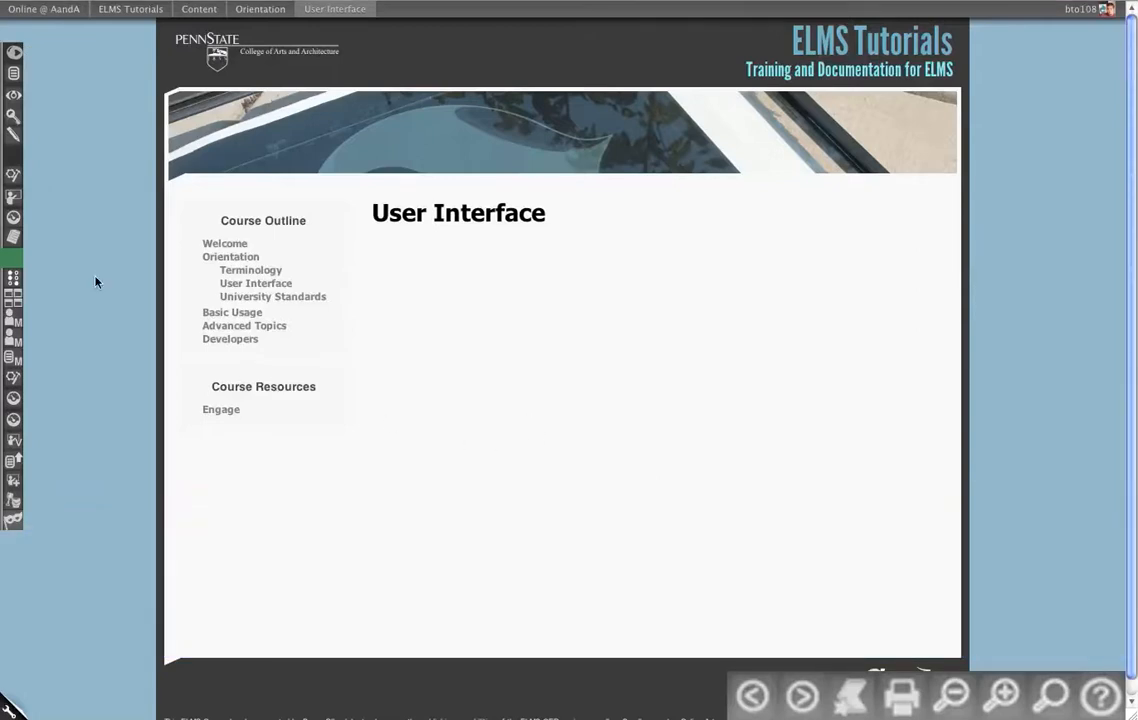
pyautogui.moveTo(294, 12)
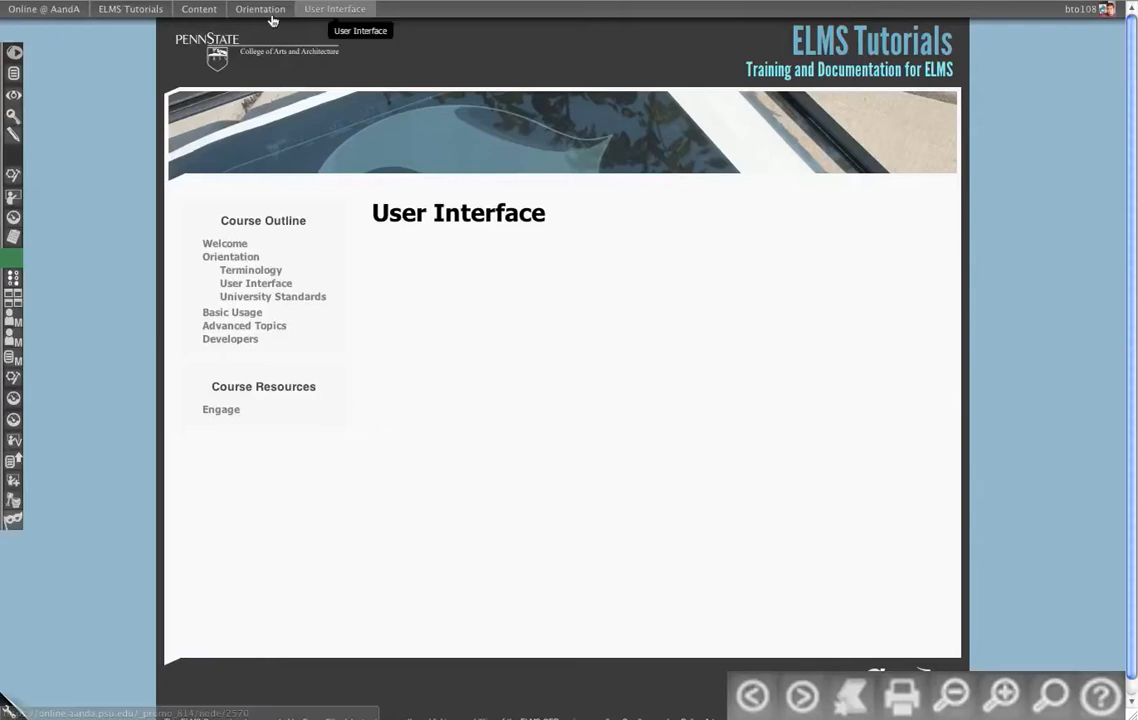
pyautogui.moveTo(1104, 284)
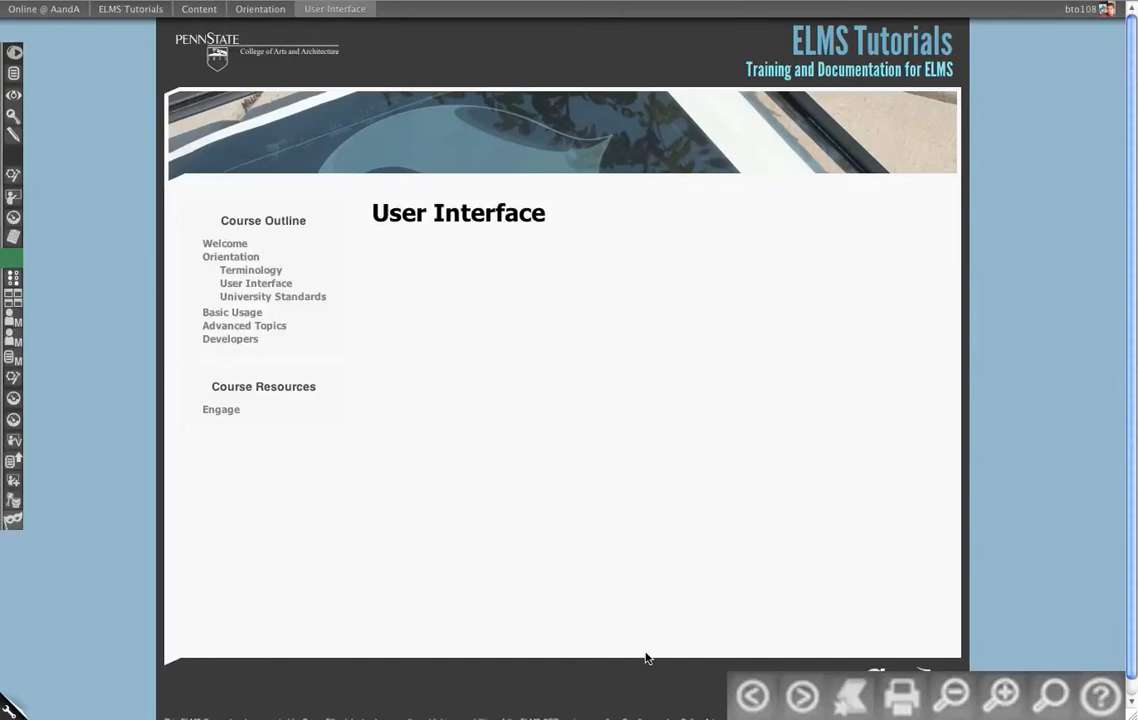
pyautogui.moveTo(760, 696)
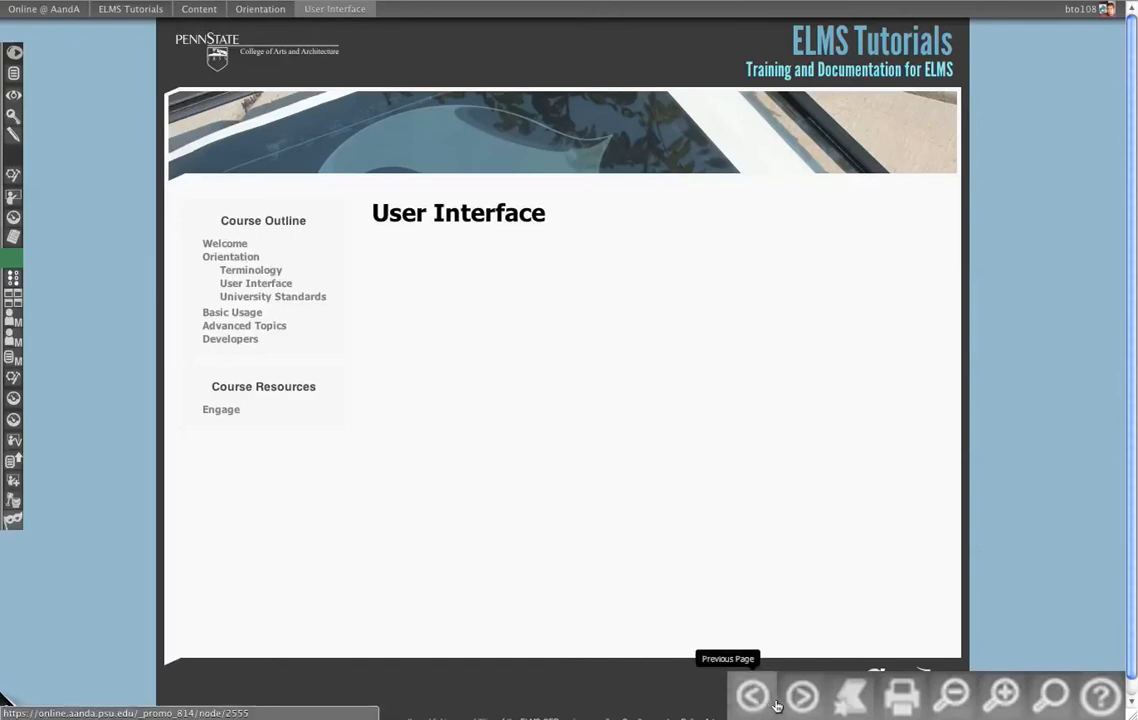
pyautogui.moveTo(802, 698)
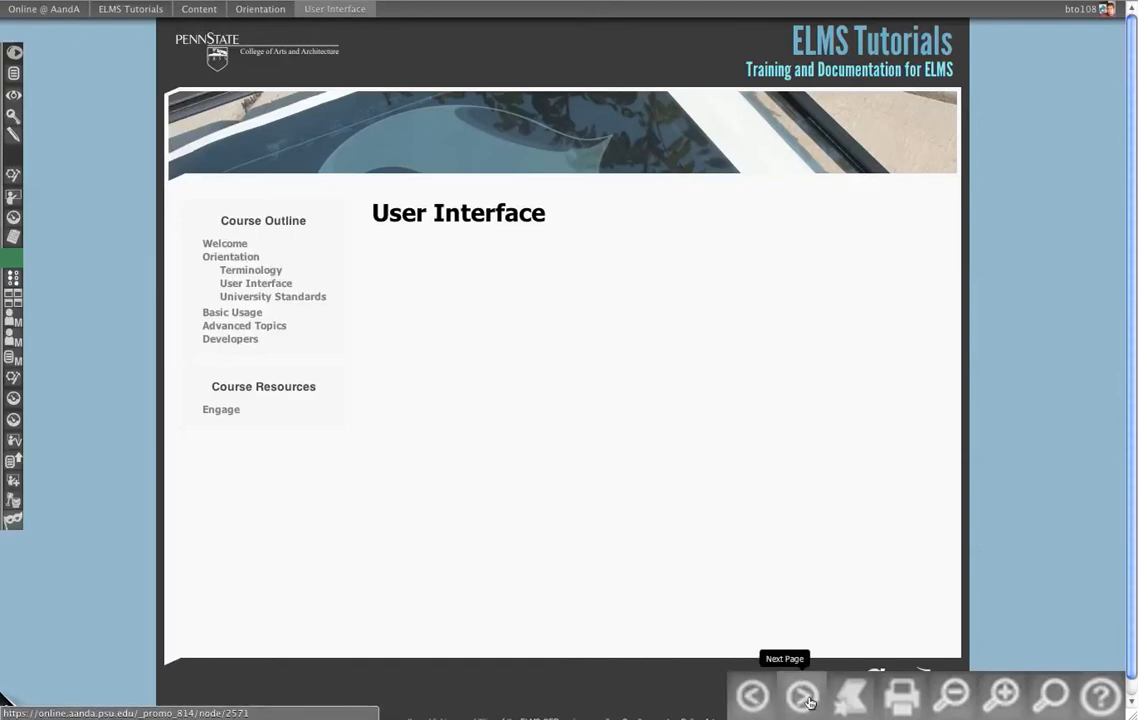
pyautogui.moveTo(848, 700)
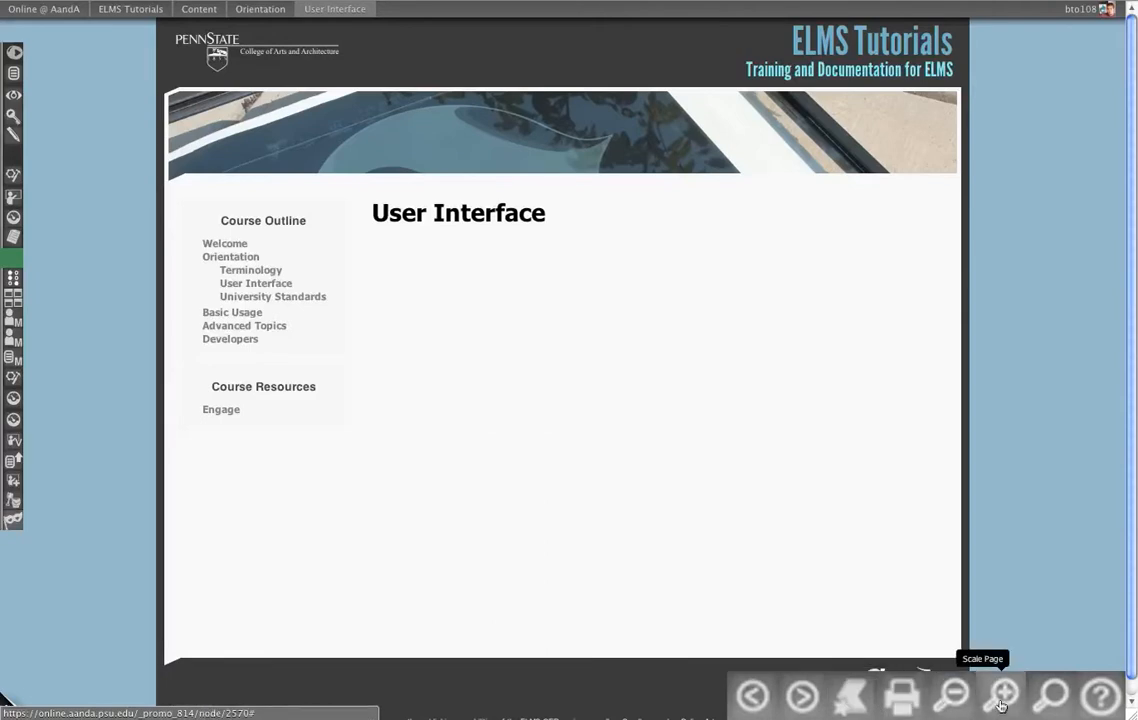
# - Step forward to University Standards, then back page by page to the Welcome page
pyautogui.click(1000, 694)
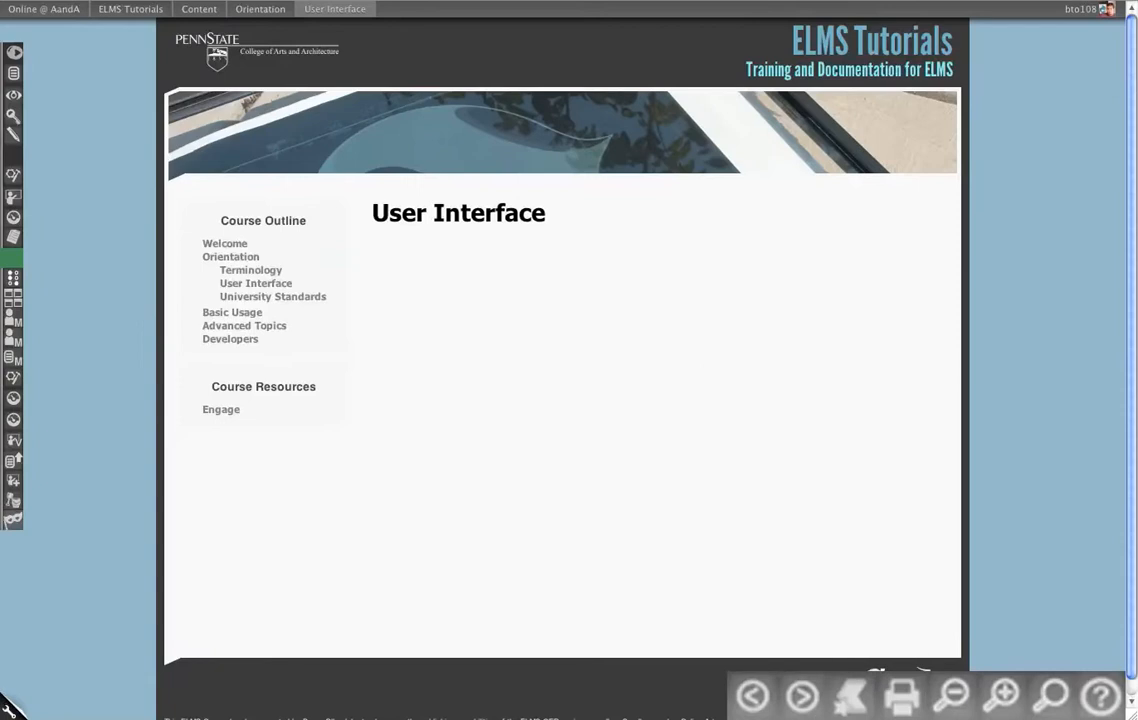
pyautogui.moveTo(258, 152)
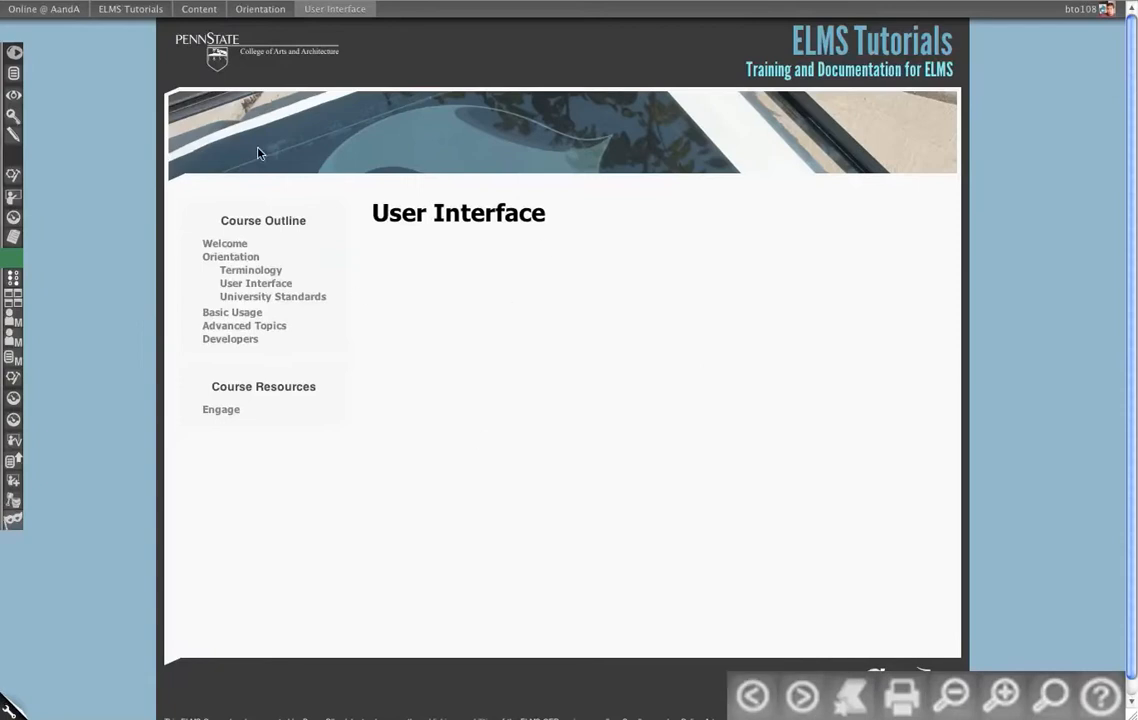
pyautogui.moveTo(802, 700)
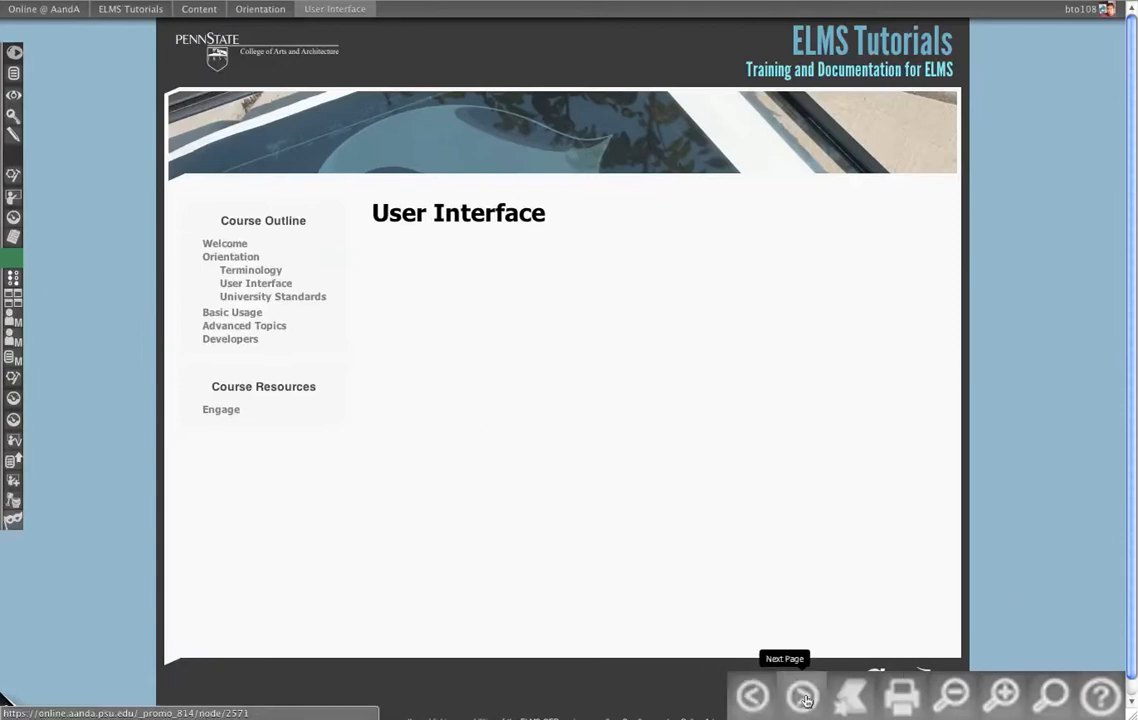
pyautogui.click(804, 698)
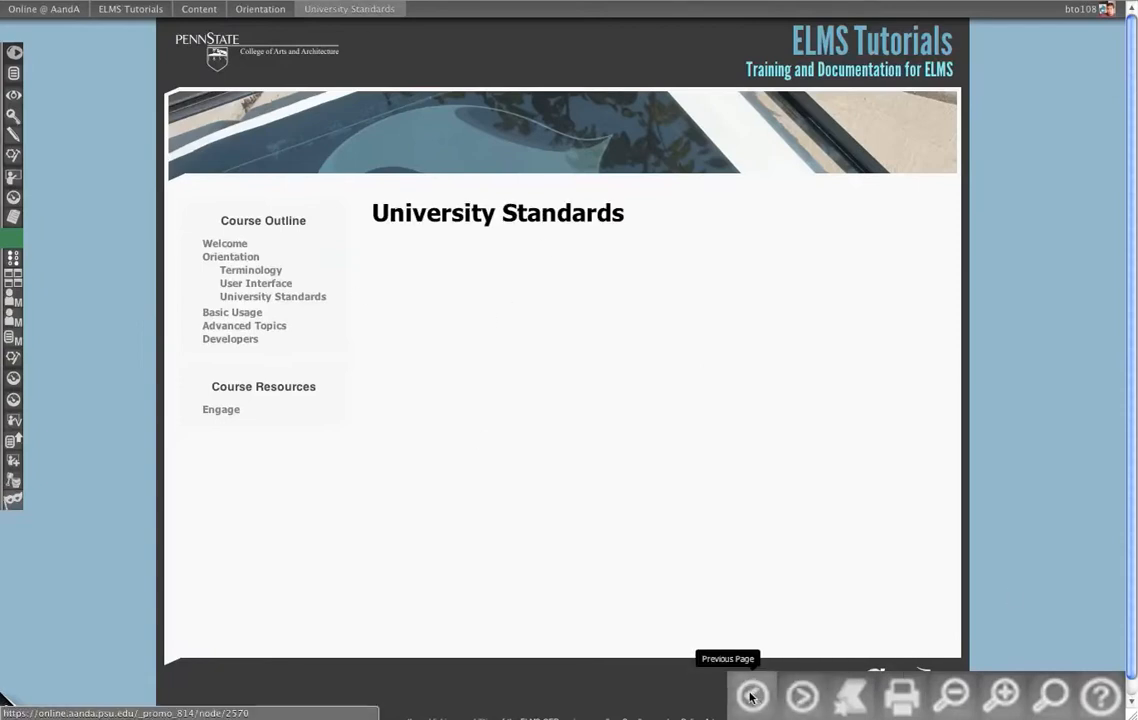
pyautogui.click(756, 698)
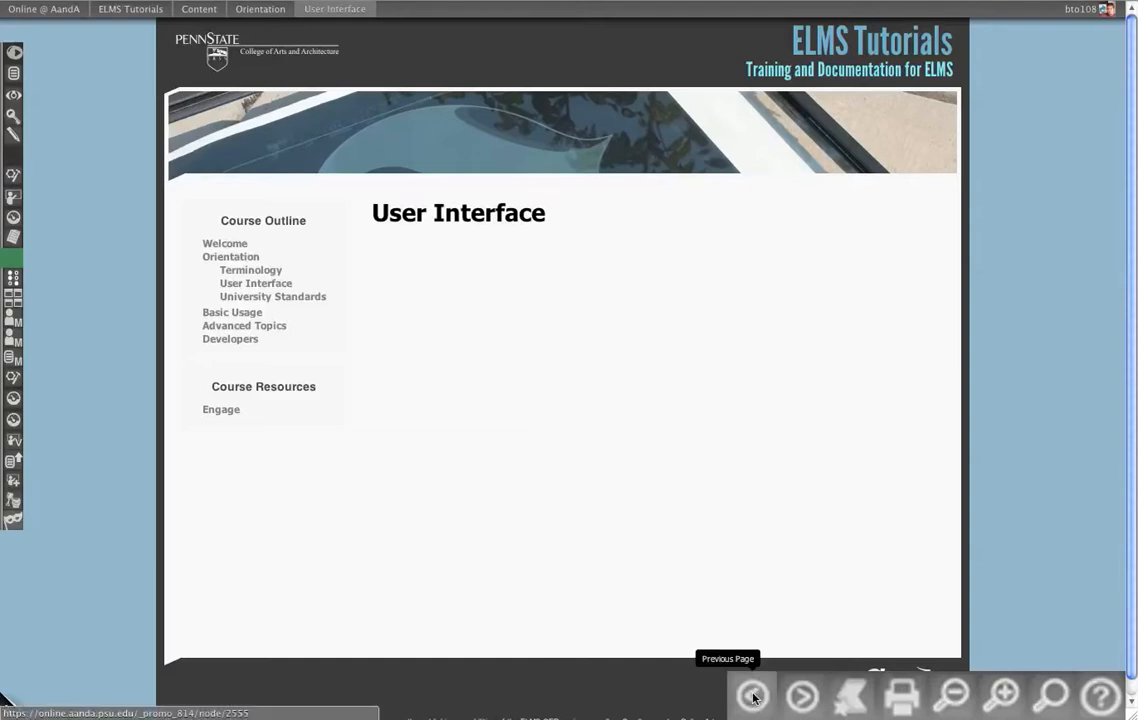
pyautogui.click(756, 696)
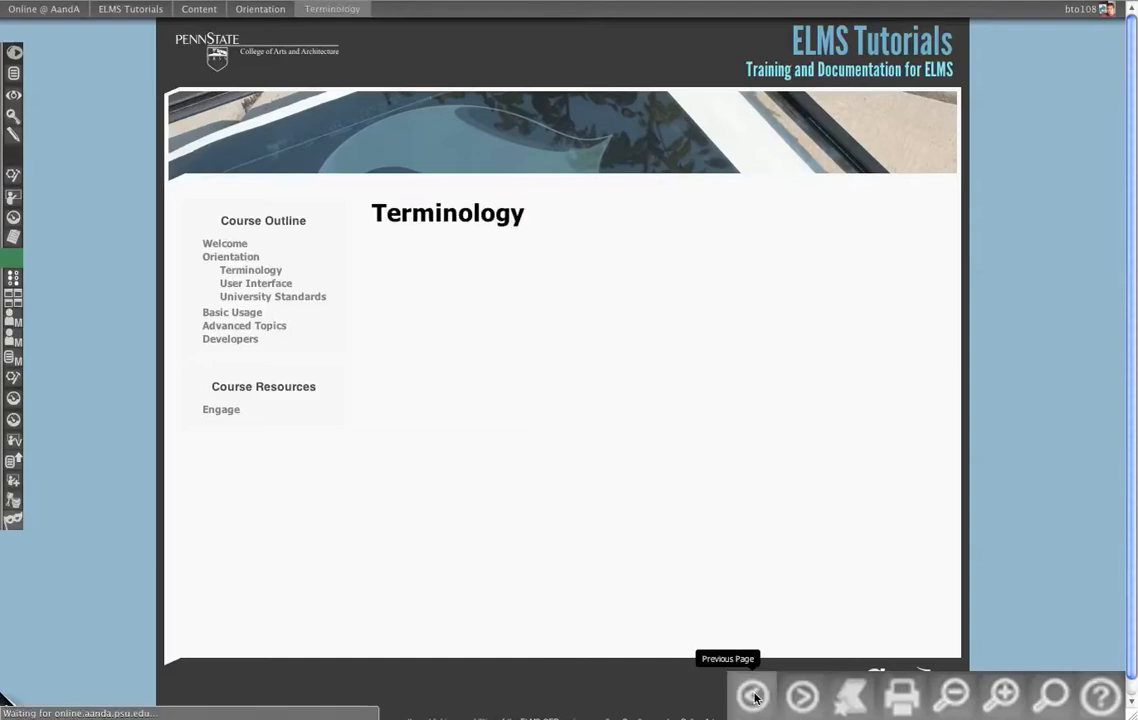
pyautogui.click(758, 694)
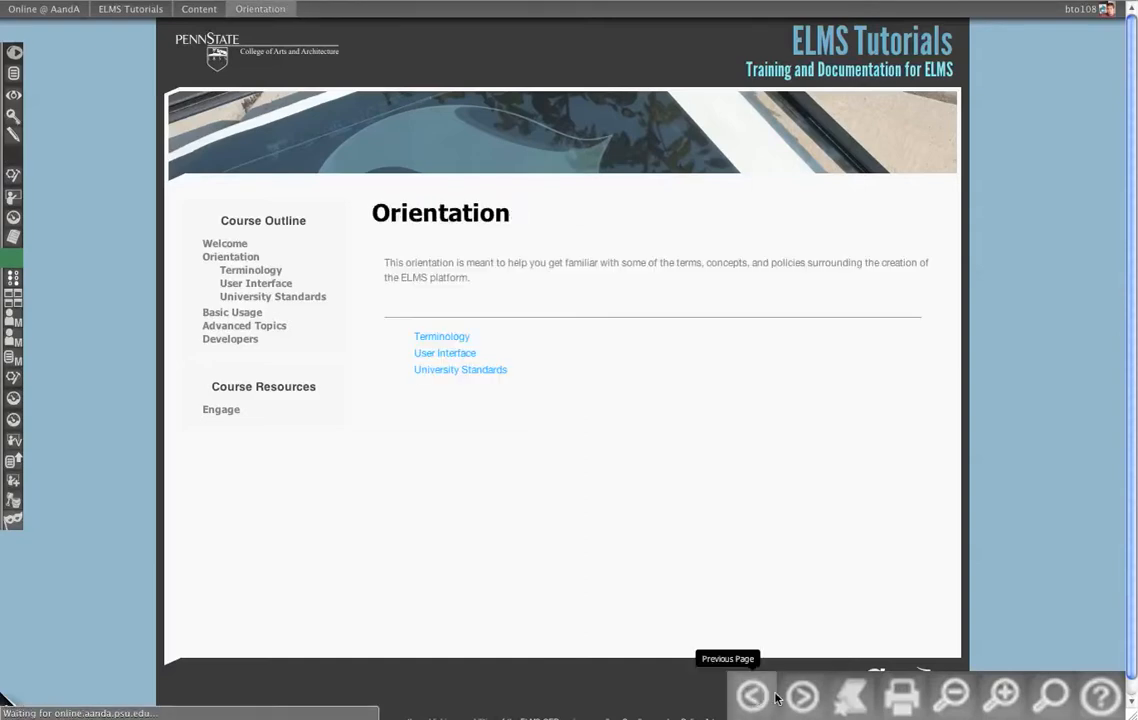
pyautogui.click(760, 696)
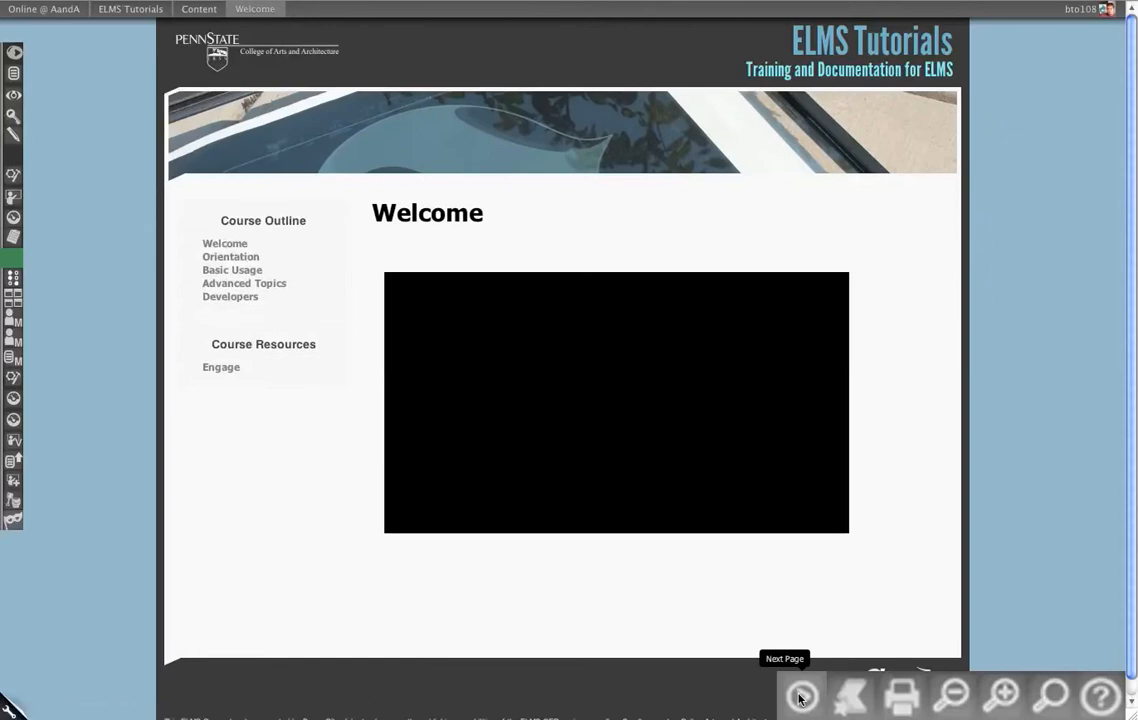
# - Step forward again through Orientation to land on the Terminology page
pyautogui.click(800, 696)
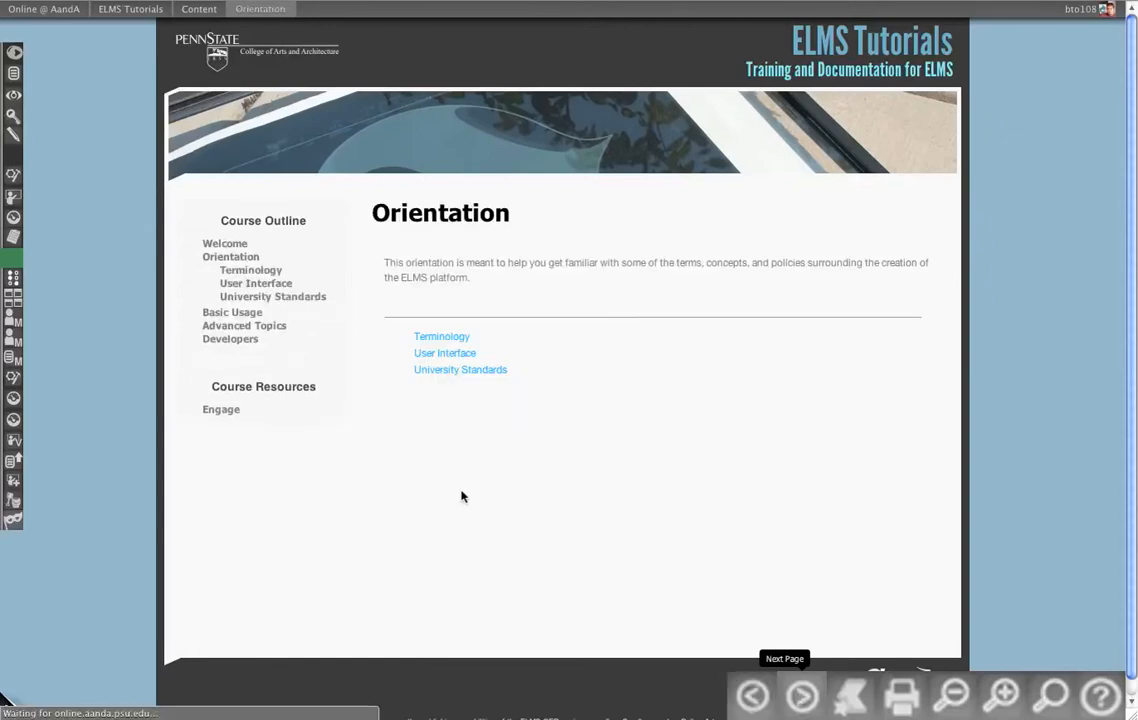
pyautogui.click(440, 336)
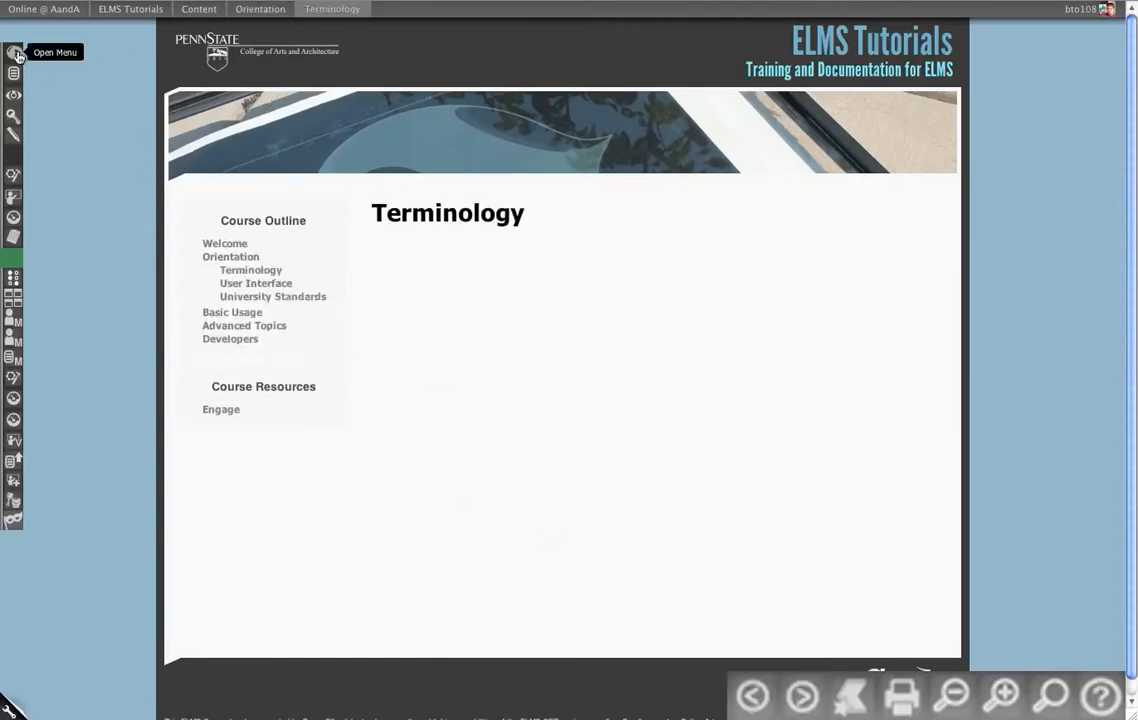
pyautogui.click(12, 50)
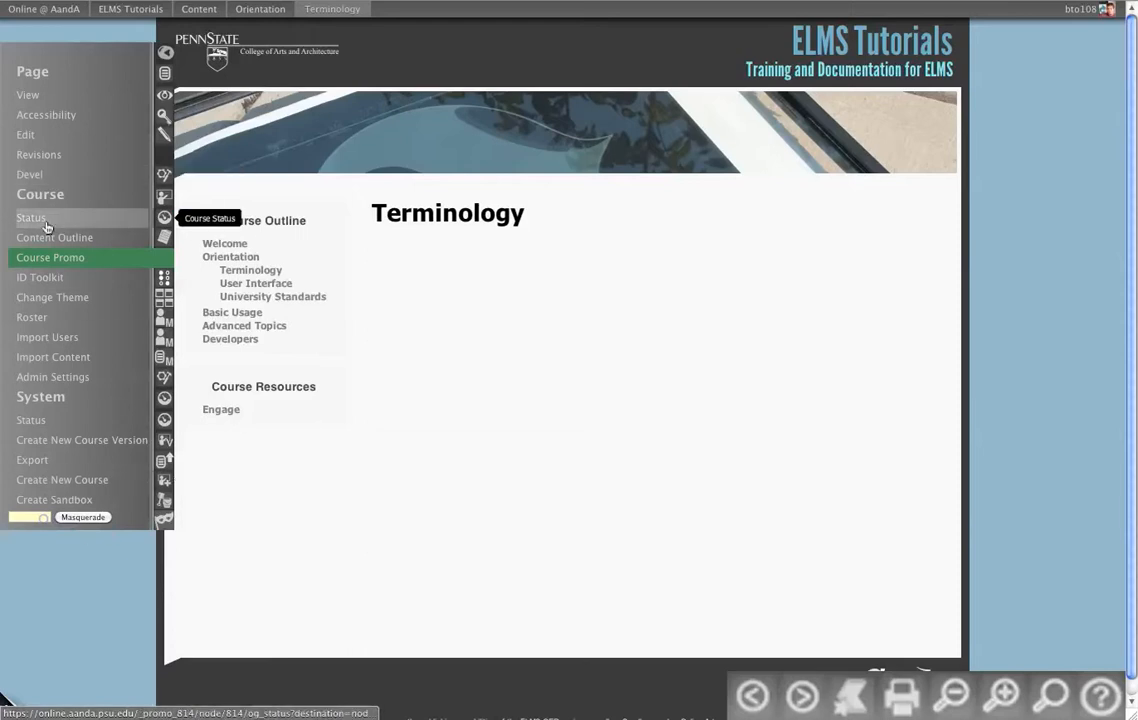
pyautogui.moveTo(32, 96)
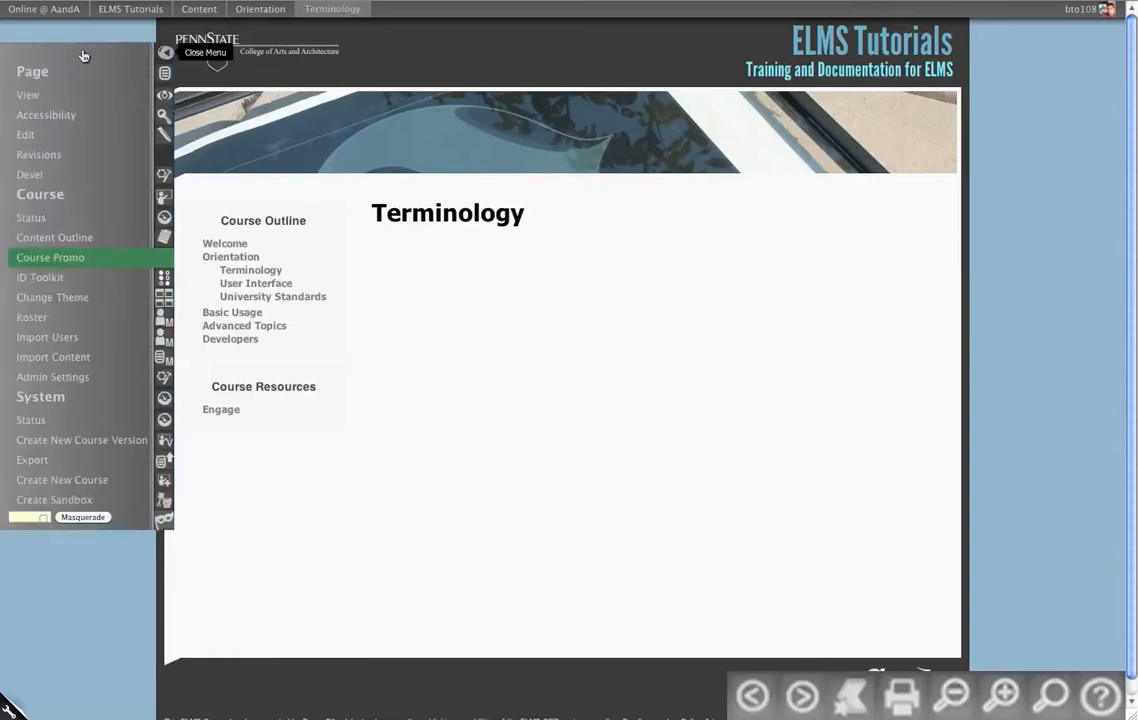
pyautogui.click(204, 52)
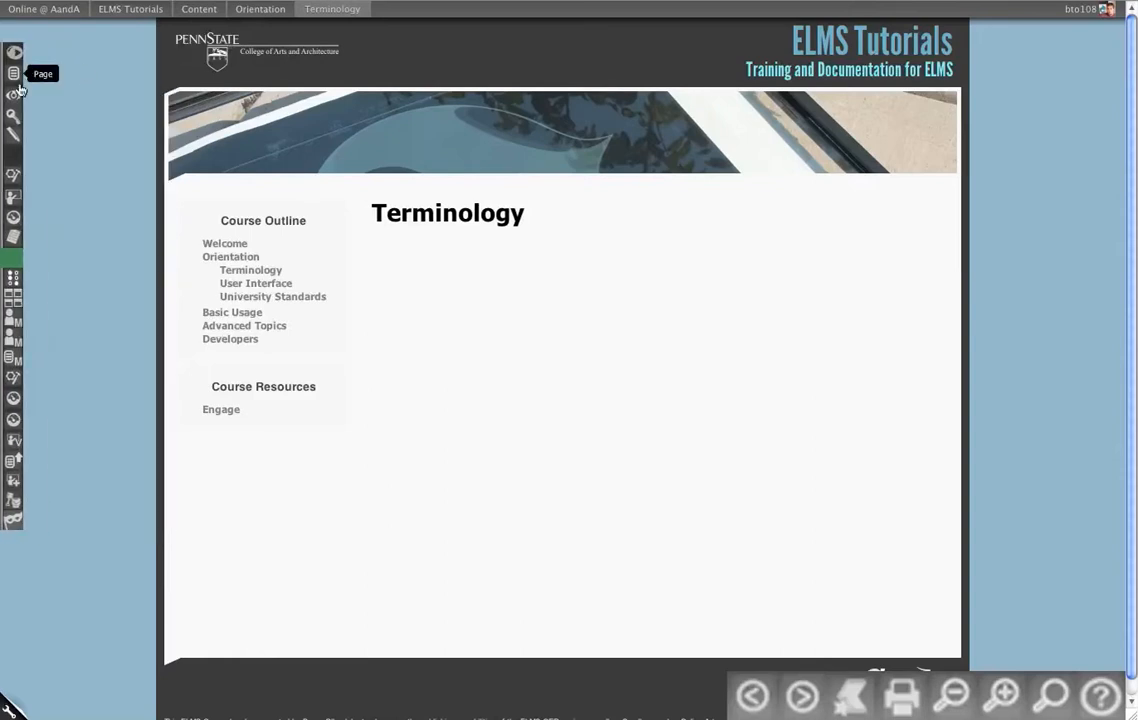
pyautogui.moveTo(14, 144)
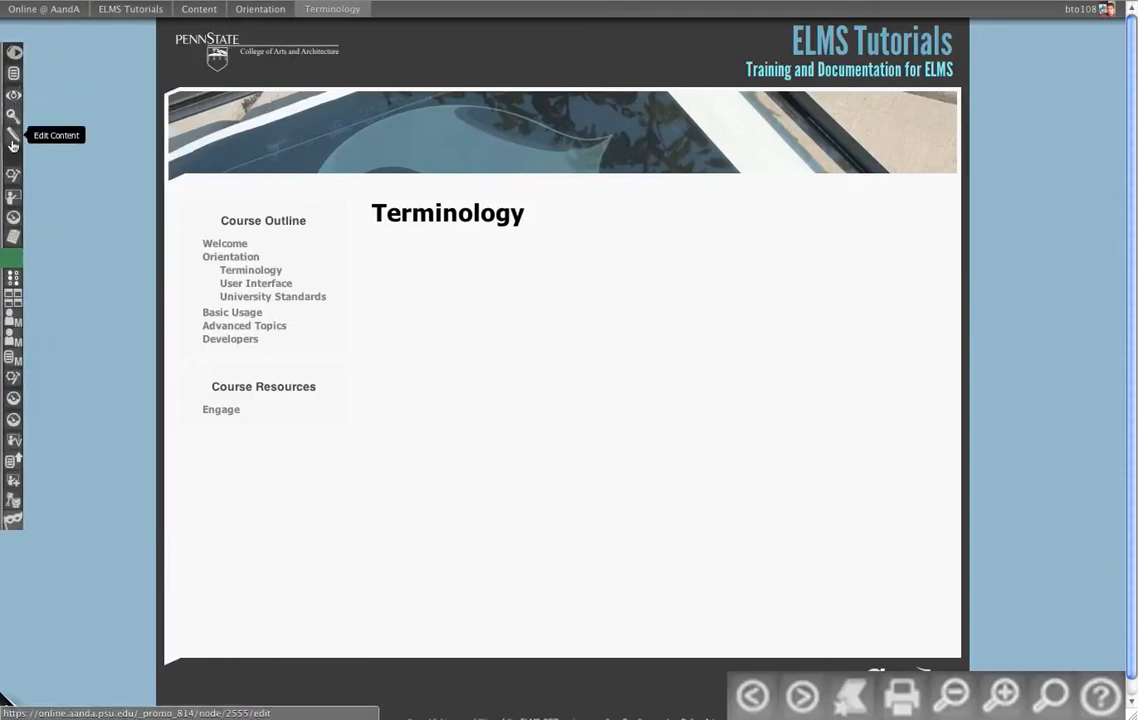
pyautogui.moveTo(14, 204)
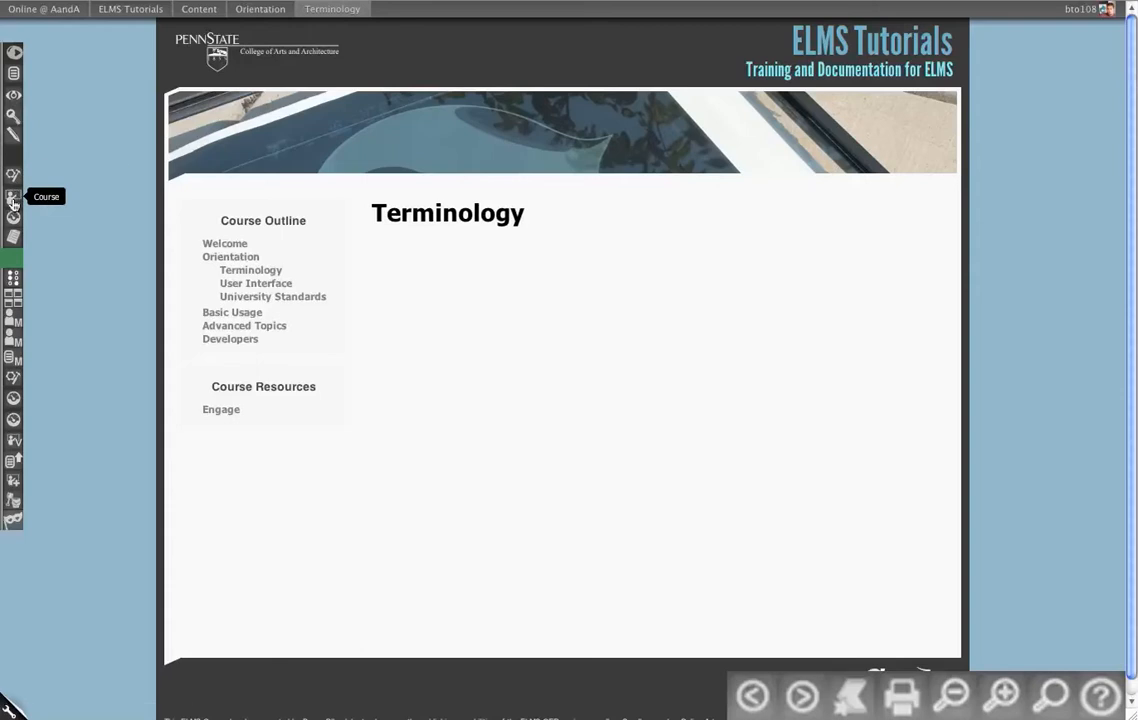
pyautogui.moveTo(14, 238)
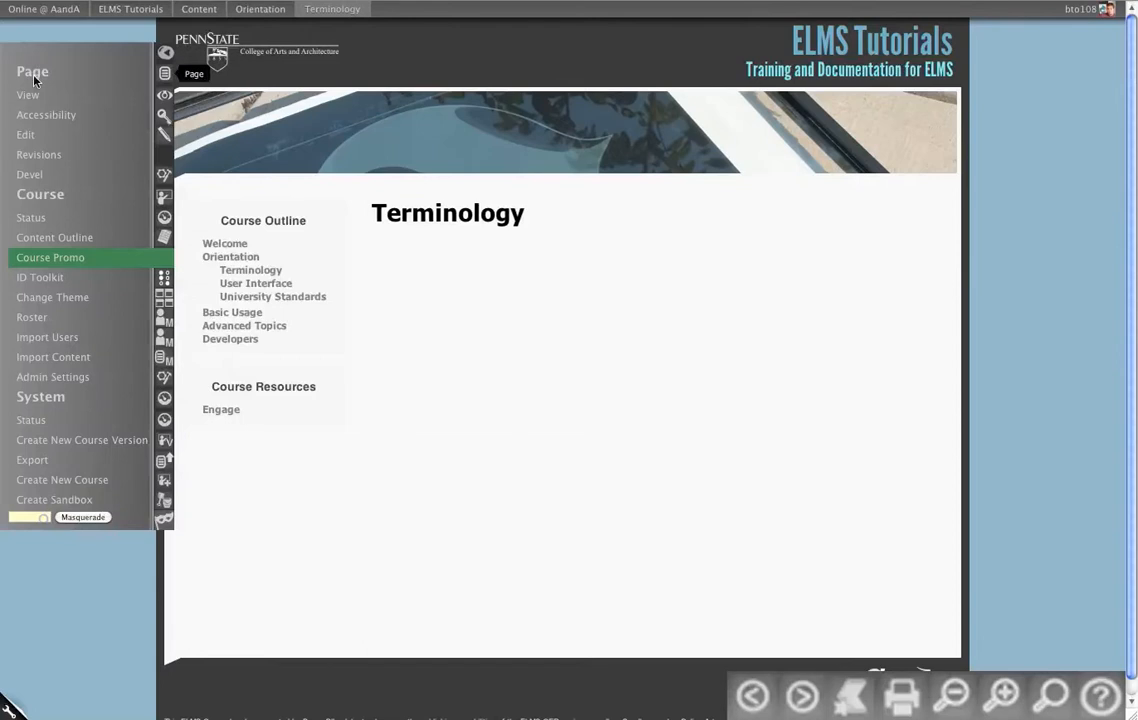
pyautogui.moveTo(46, 114)
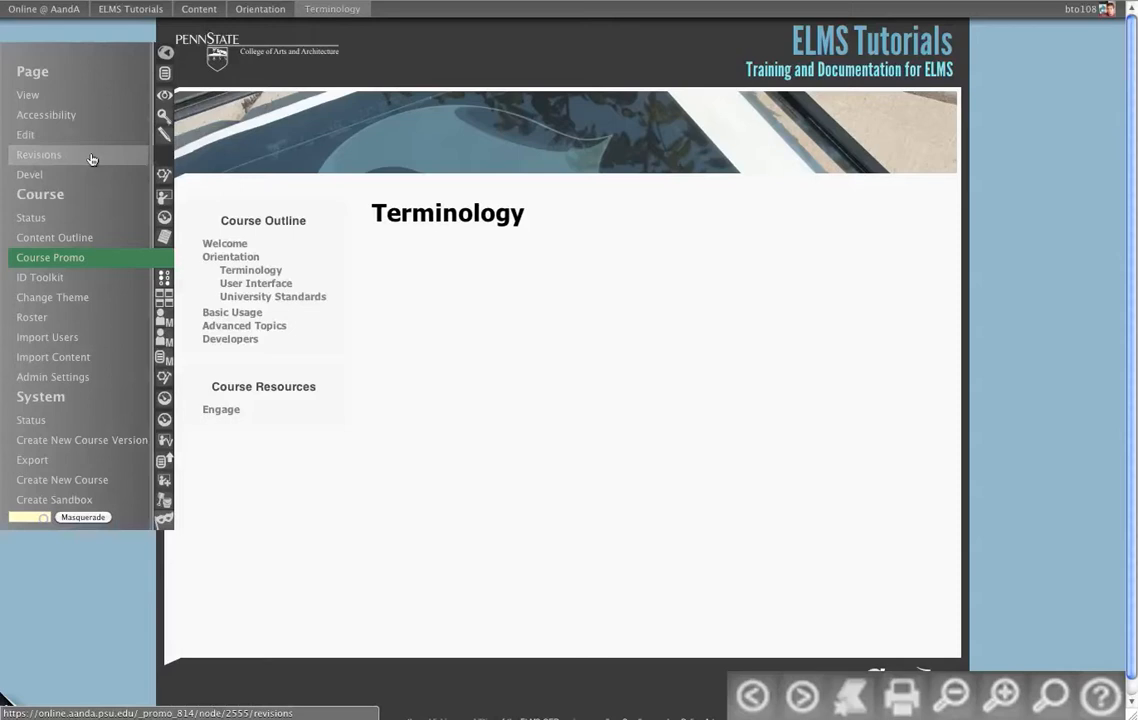
pyautogui.moveTo(62, 194)
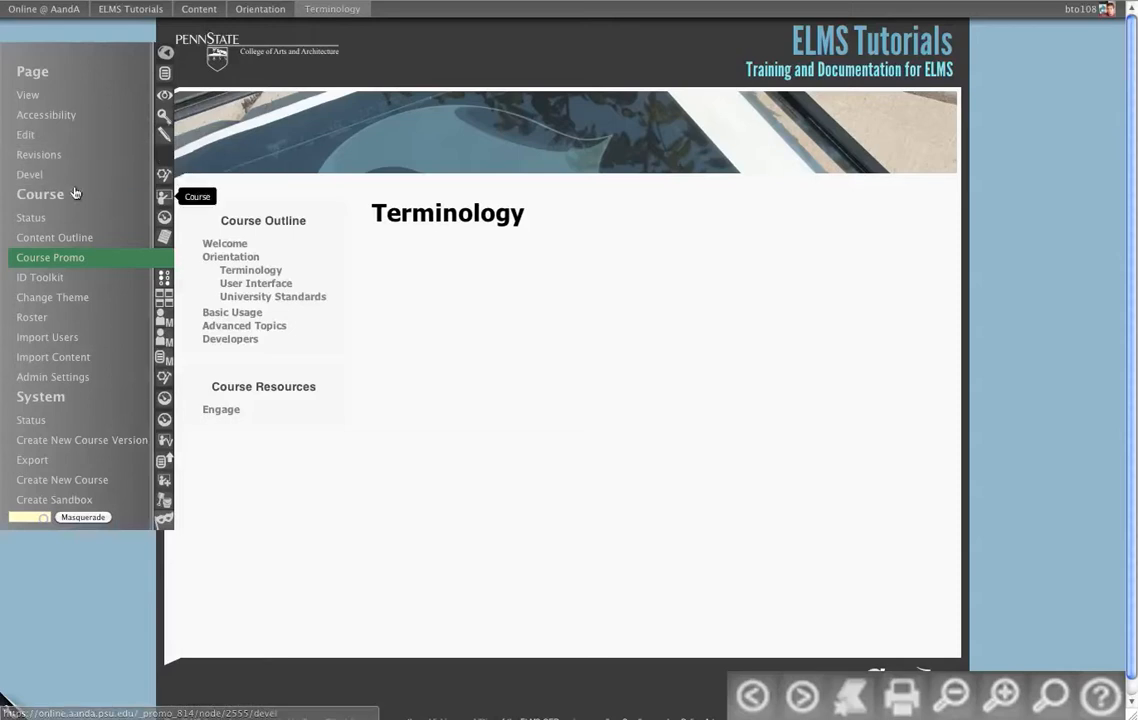
pyautogui.moveTo(30, 218)
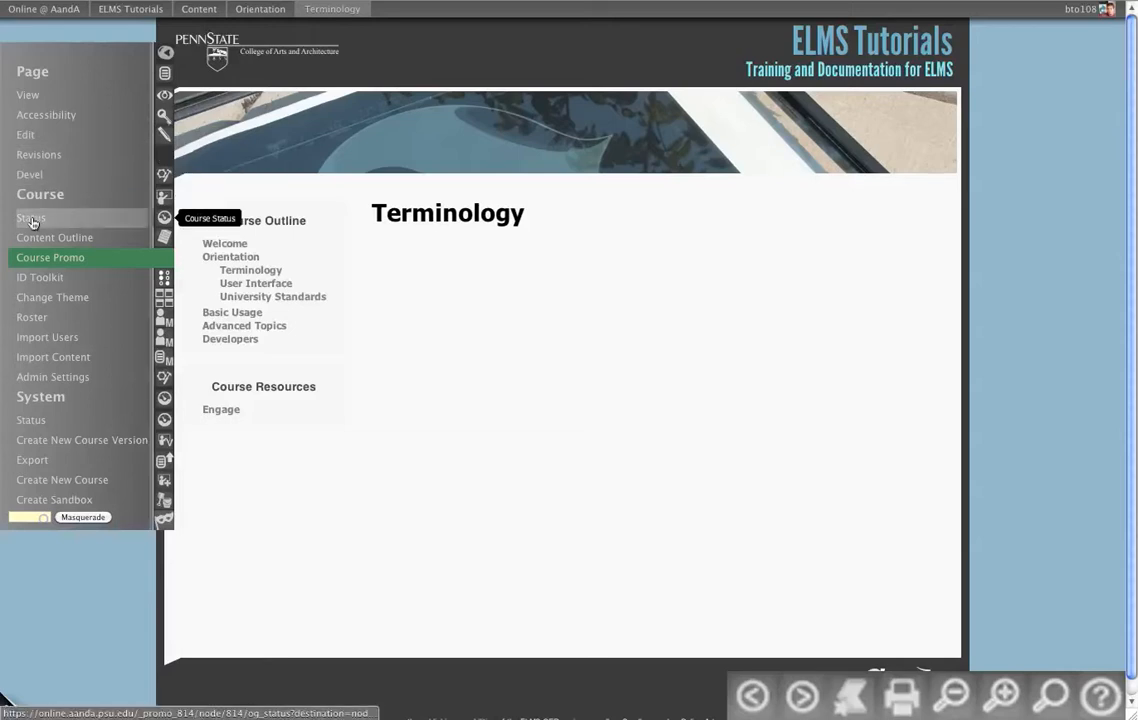
pyautogui.moveTo(90, 218)
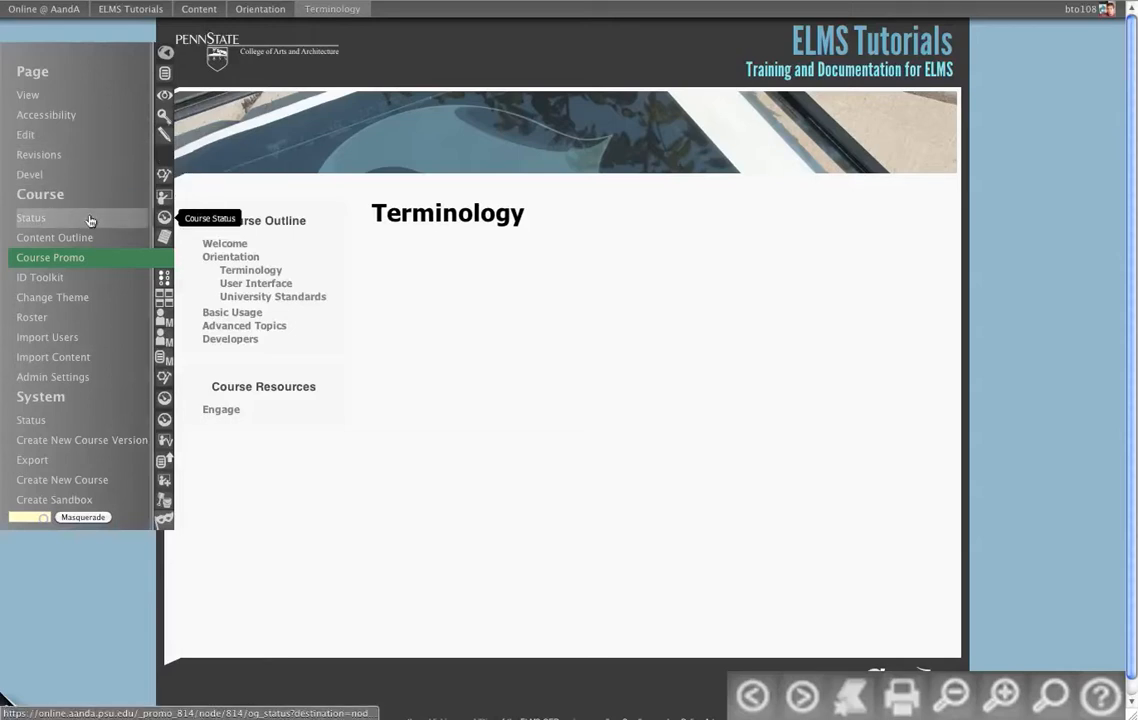
pyautogui.moveTo(54, 280)
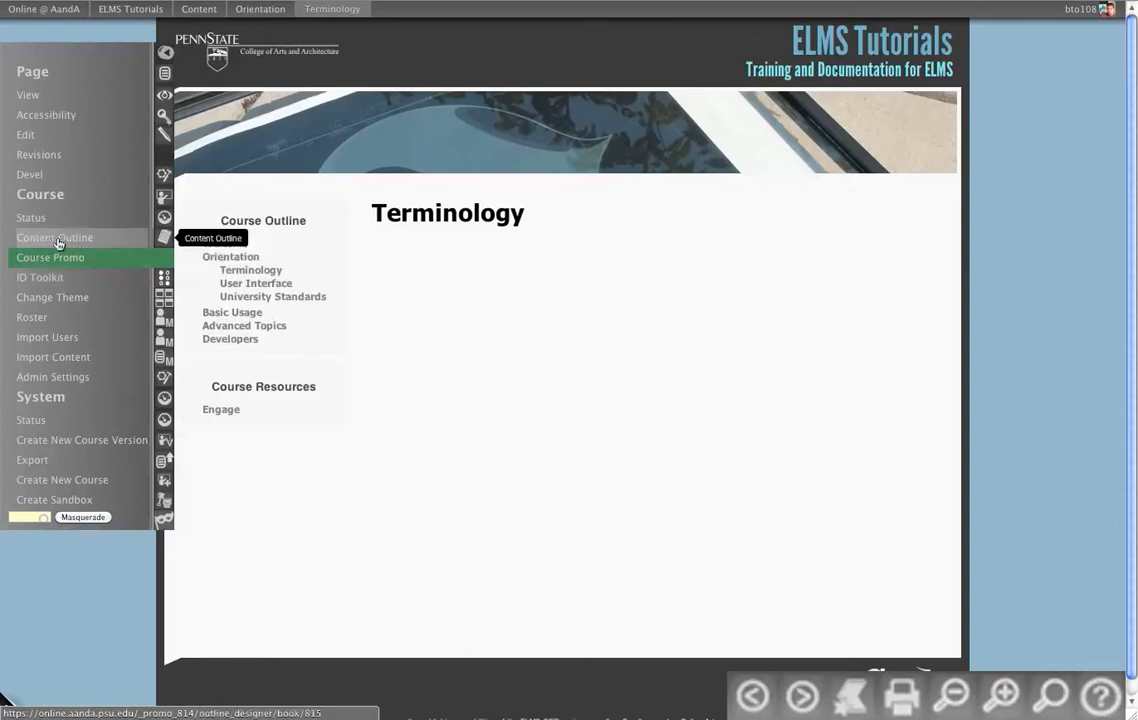
pyautogui.moveTo(124, 244)
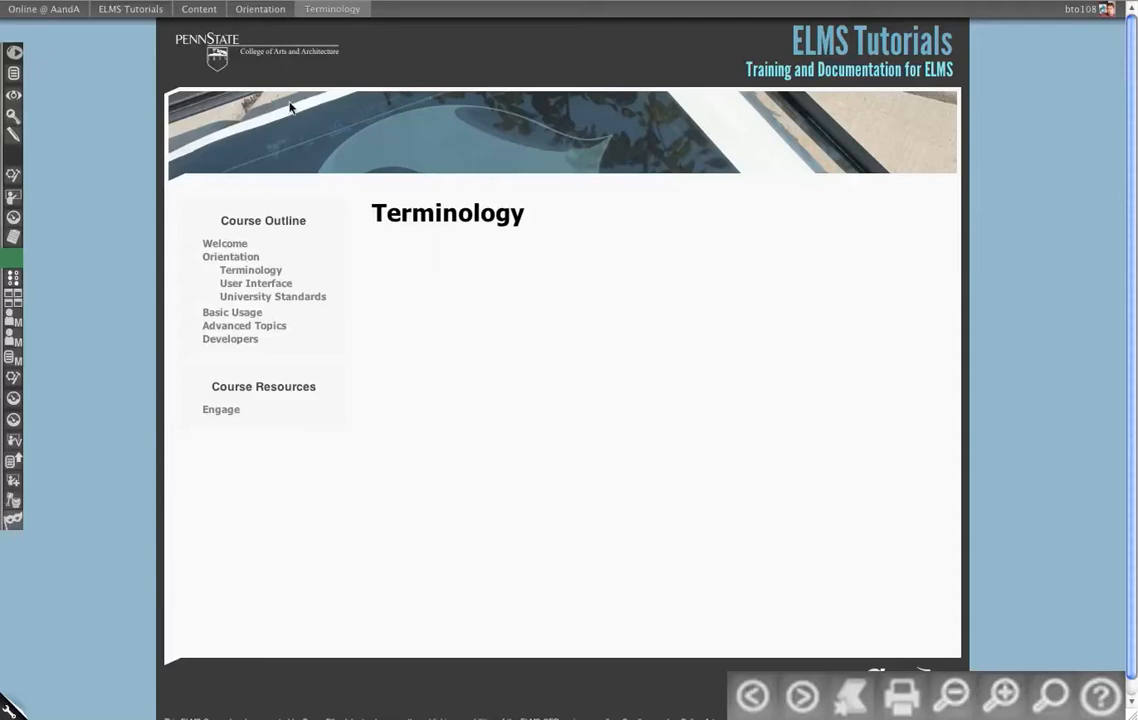
pyautogui.moveTo(124, 8)
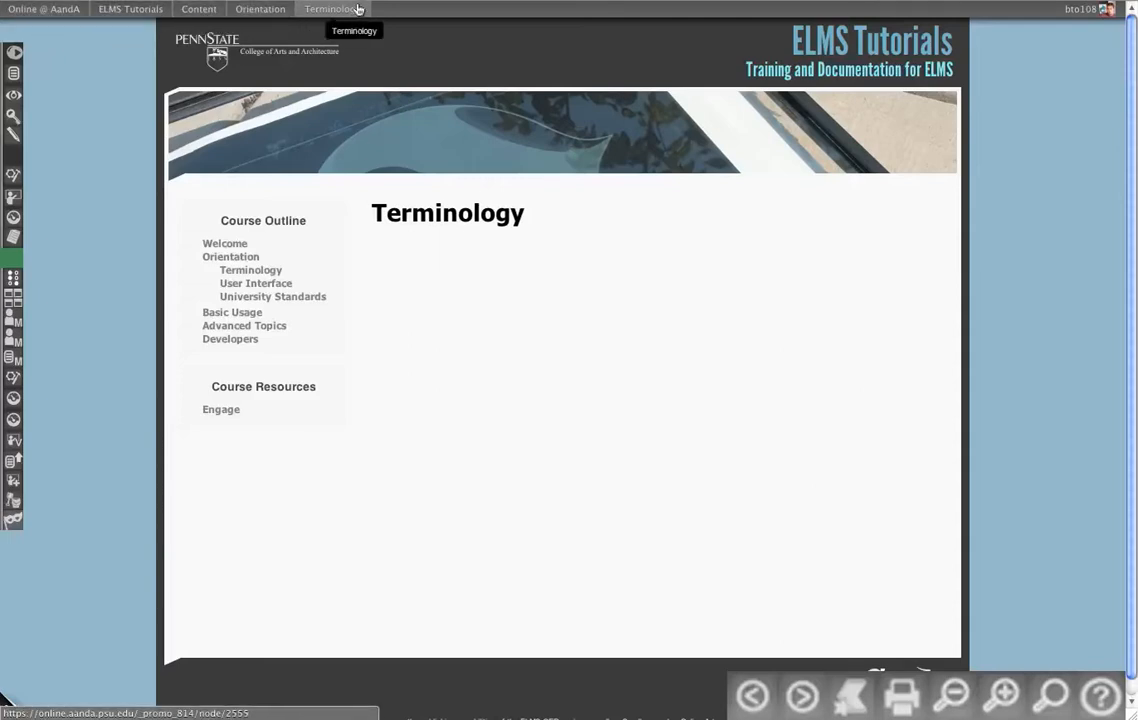
pyautogui.moveTo(78, 10)
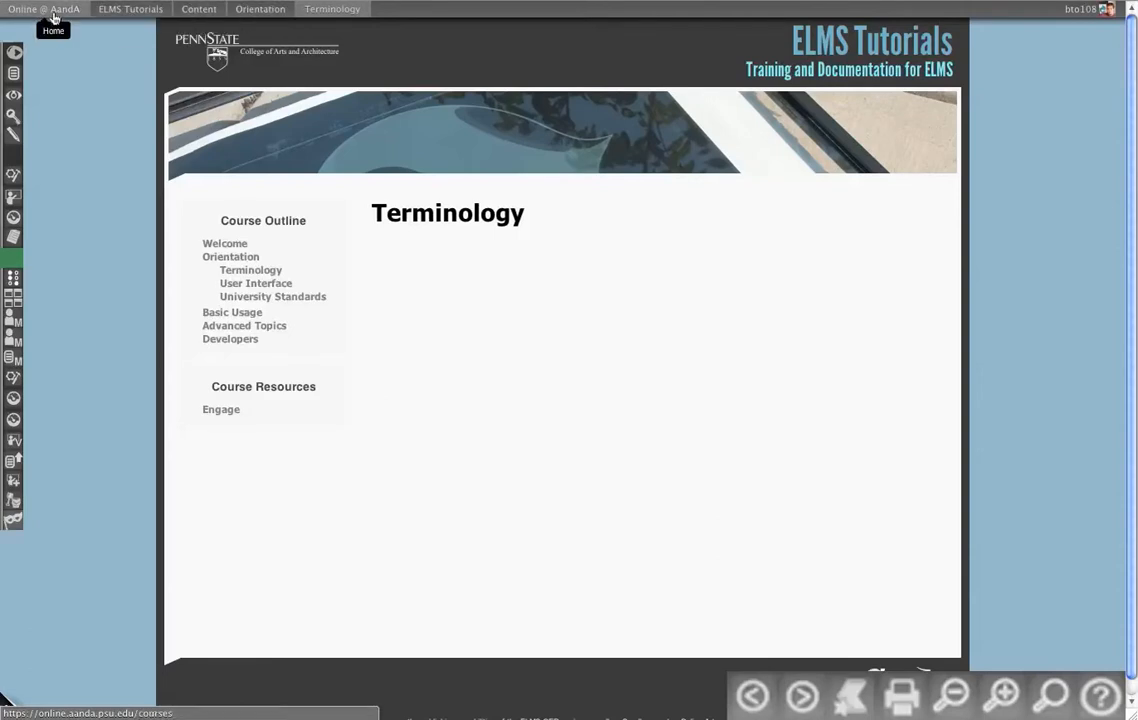
pyautogui.moveTo(32, 12)
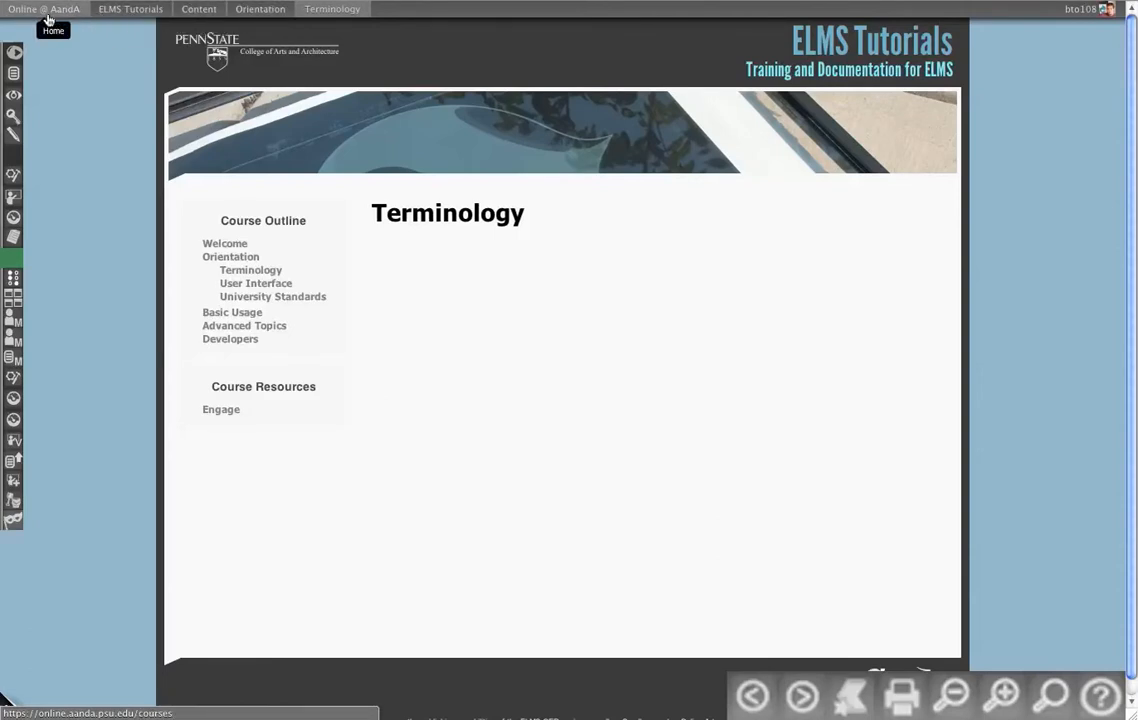
pyautogui.moveTo(52, 40)
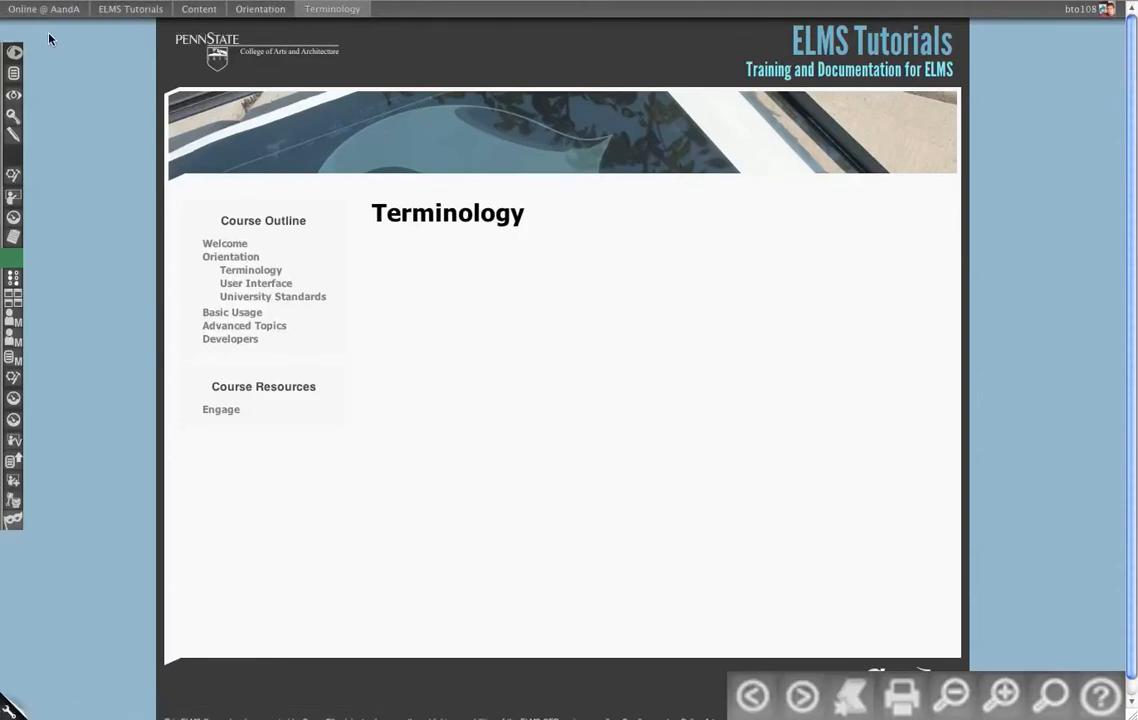
pyautogui.moveTo(14, 16)
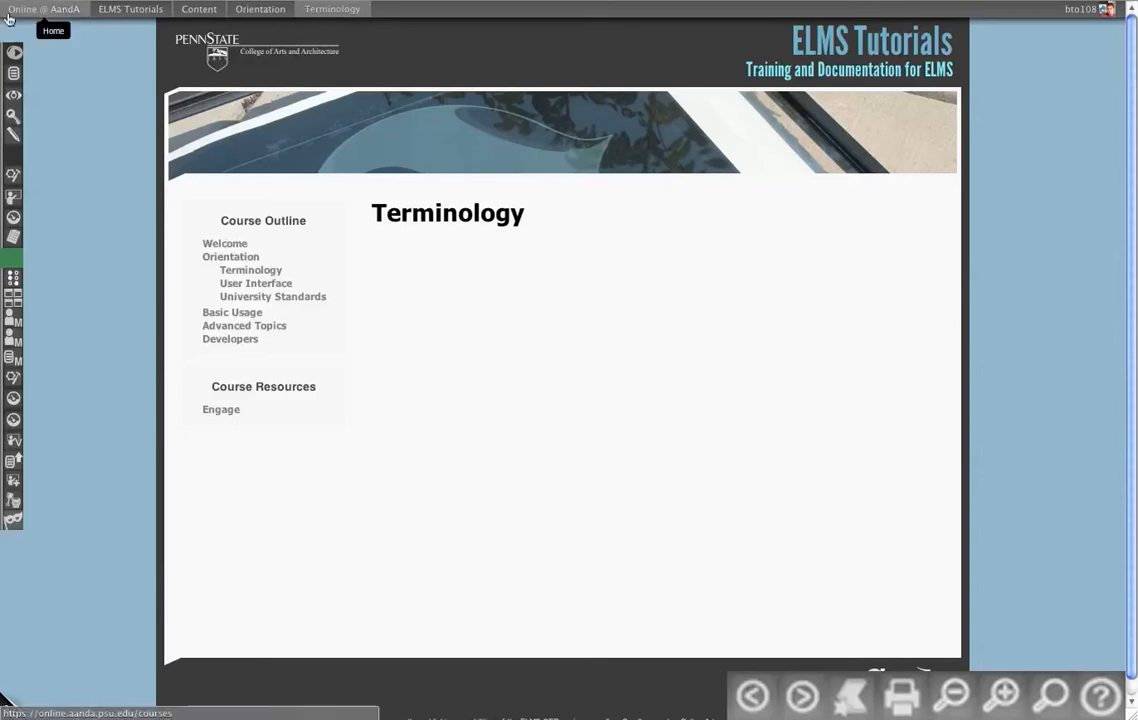
pyautogui.moveTo(52, 38)
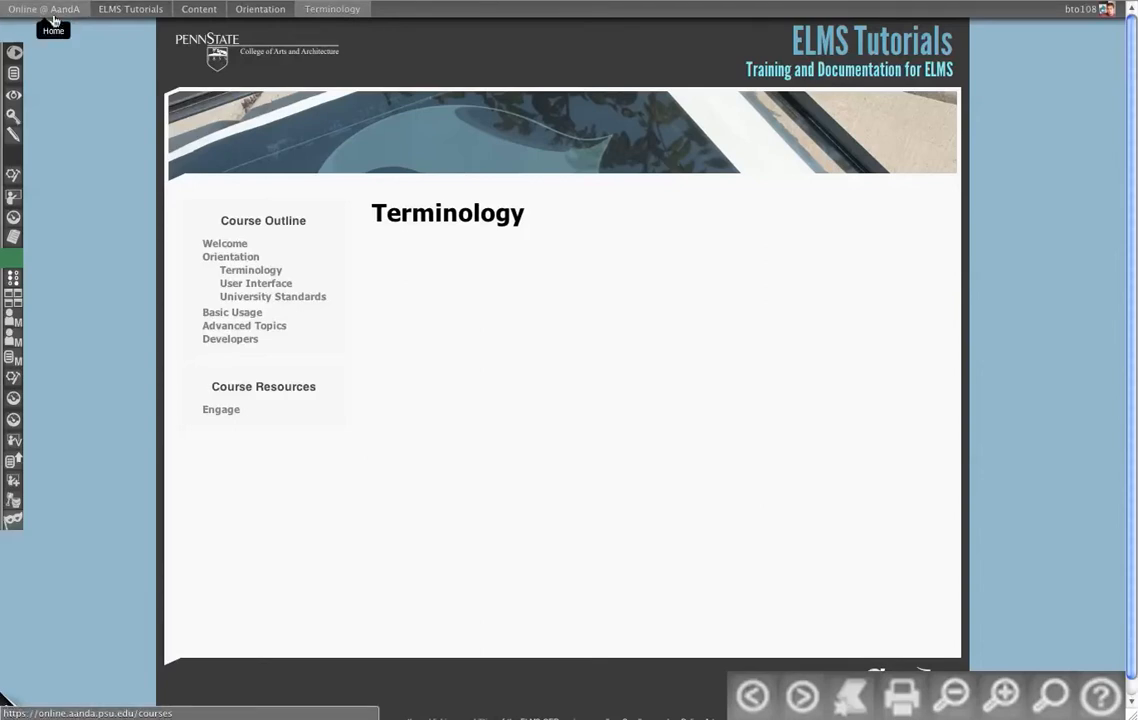
pyautogui.moveTo(34, 16)
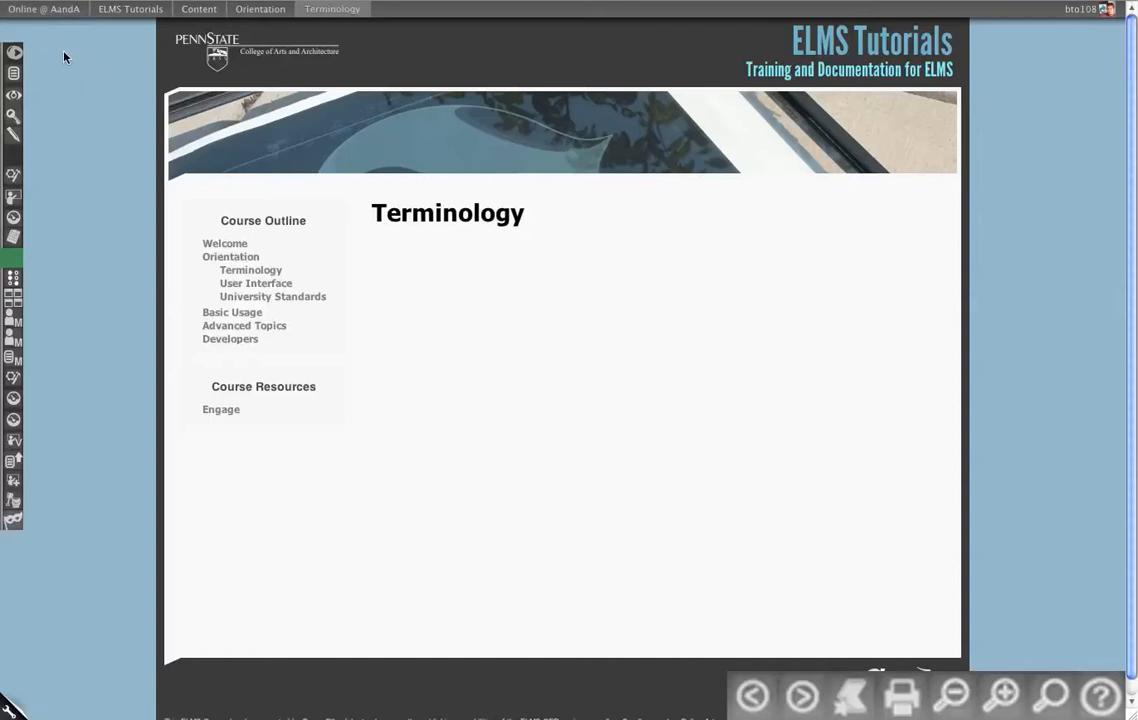
pyautogui.moveTo(124, 8)
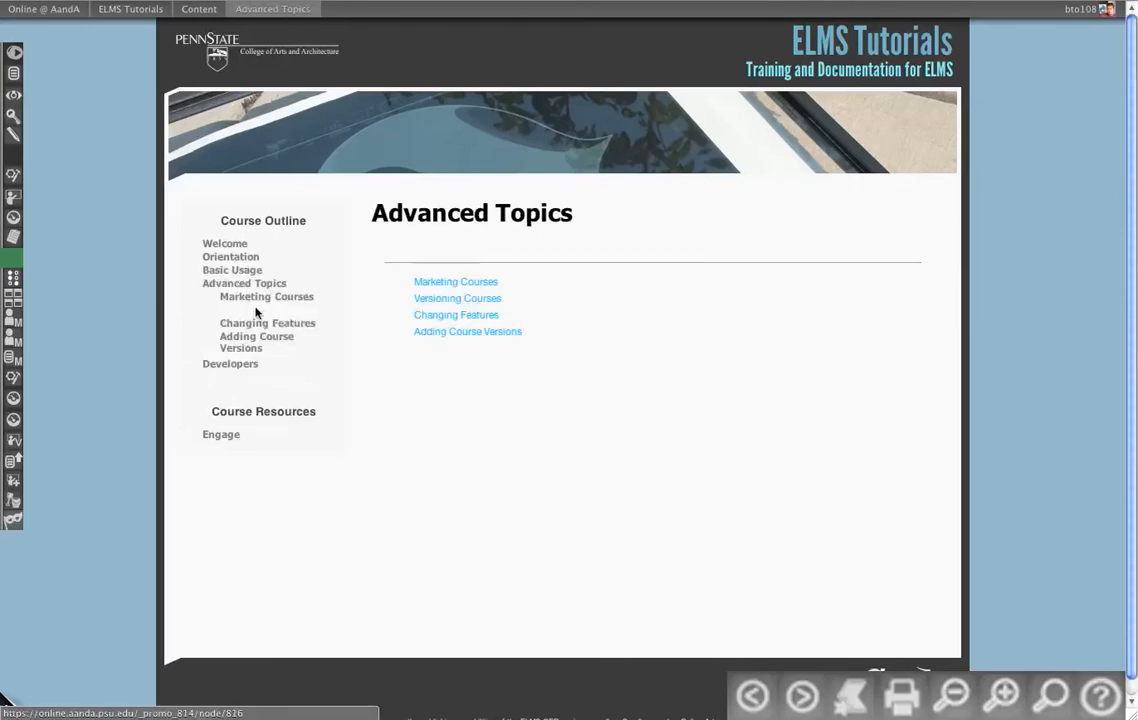
# - Visit the Developers, ELMS APIs and Notifications Bar pages, then return to Welcome via the table of contents
pyautogui.click(456, 298)
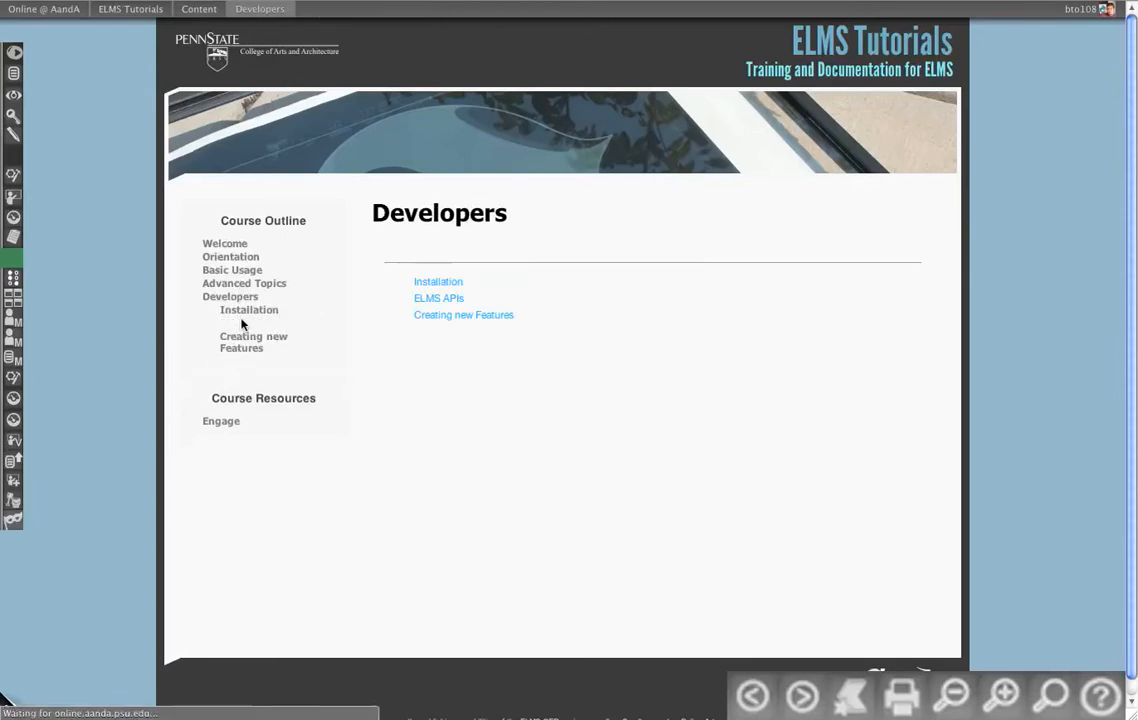
pyautogui.click(438, 298)
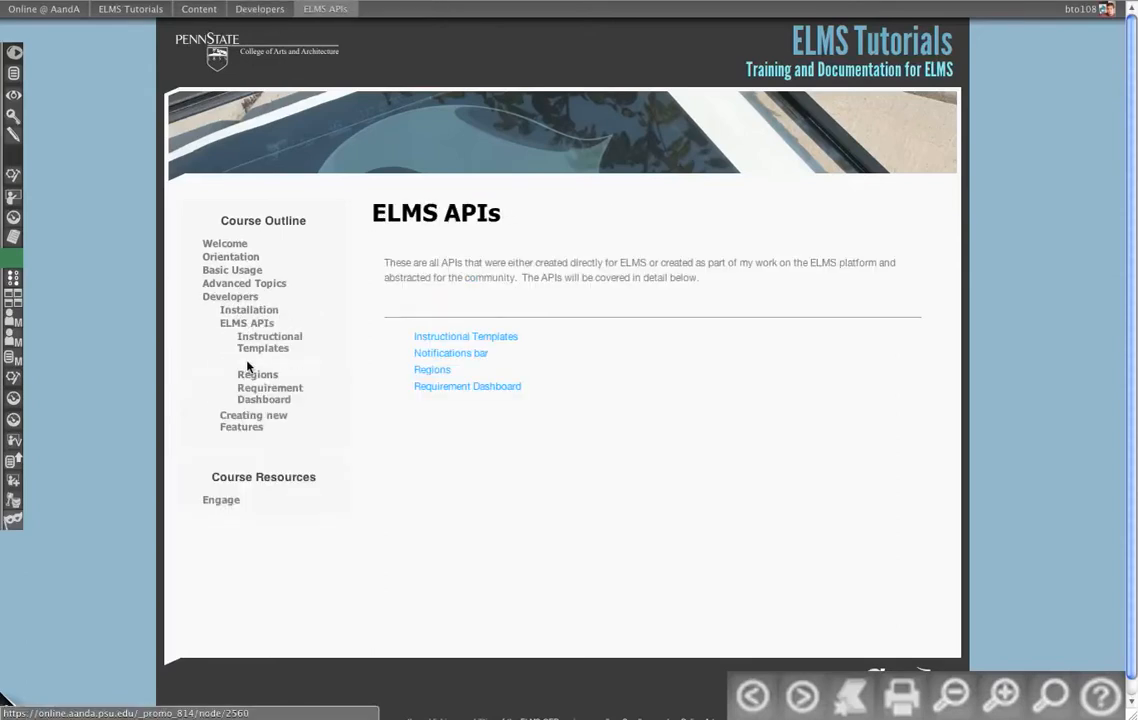
pyautogui.click(450, 352)
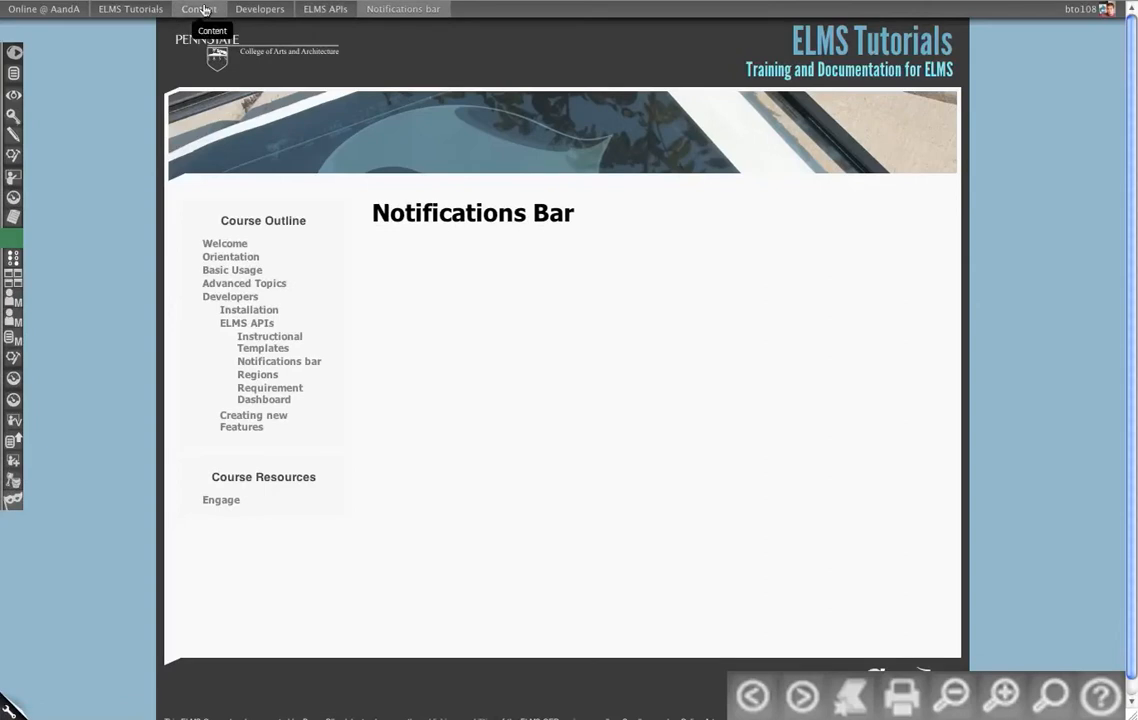
pyautogui.moveTo(256, 12)
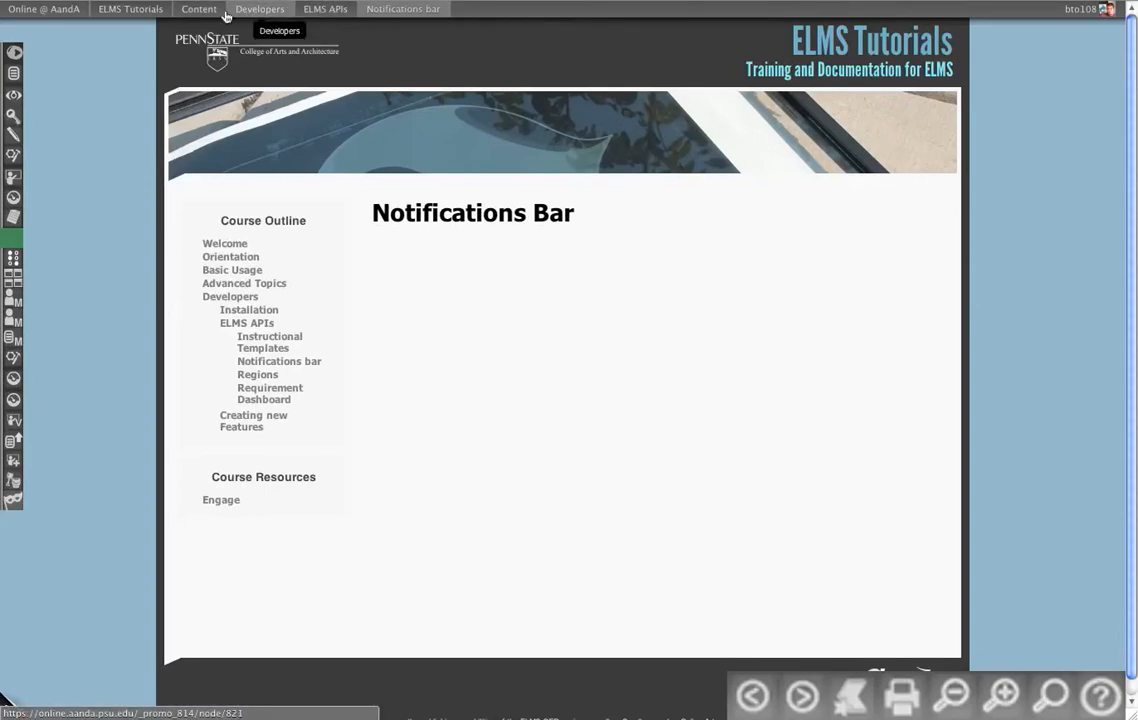
pyautogui.click(198, 8)
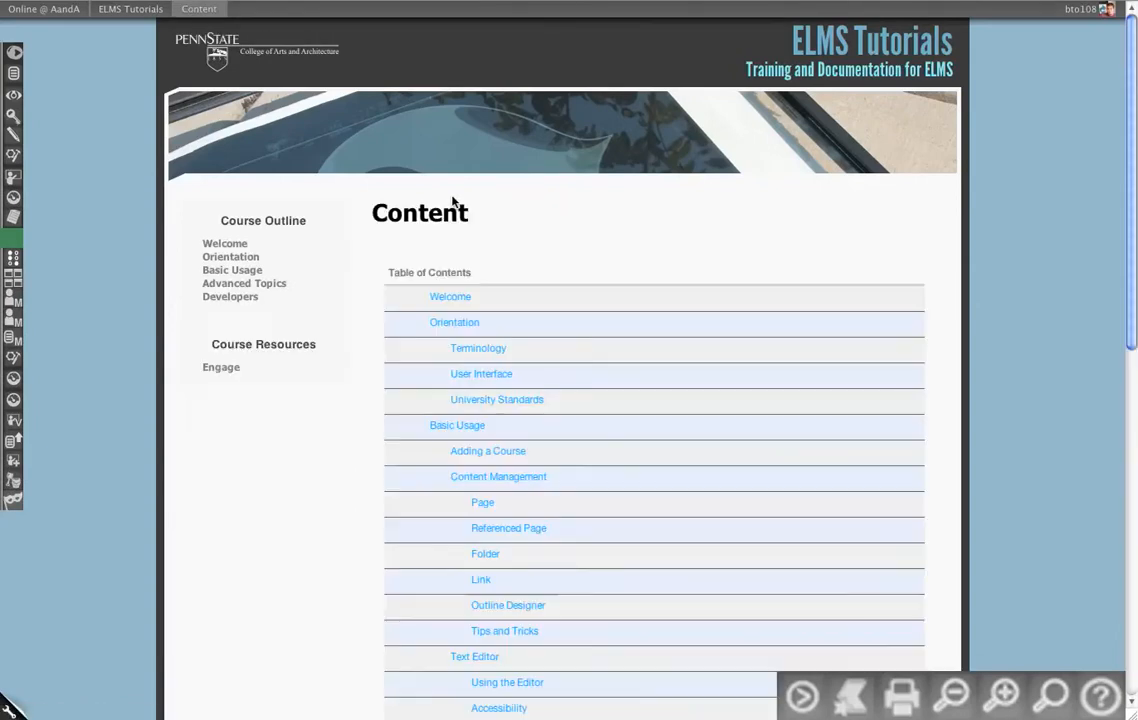
pyautogui.click(224, 244)
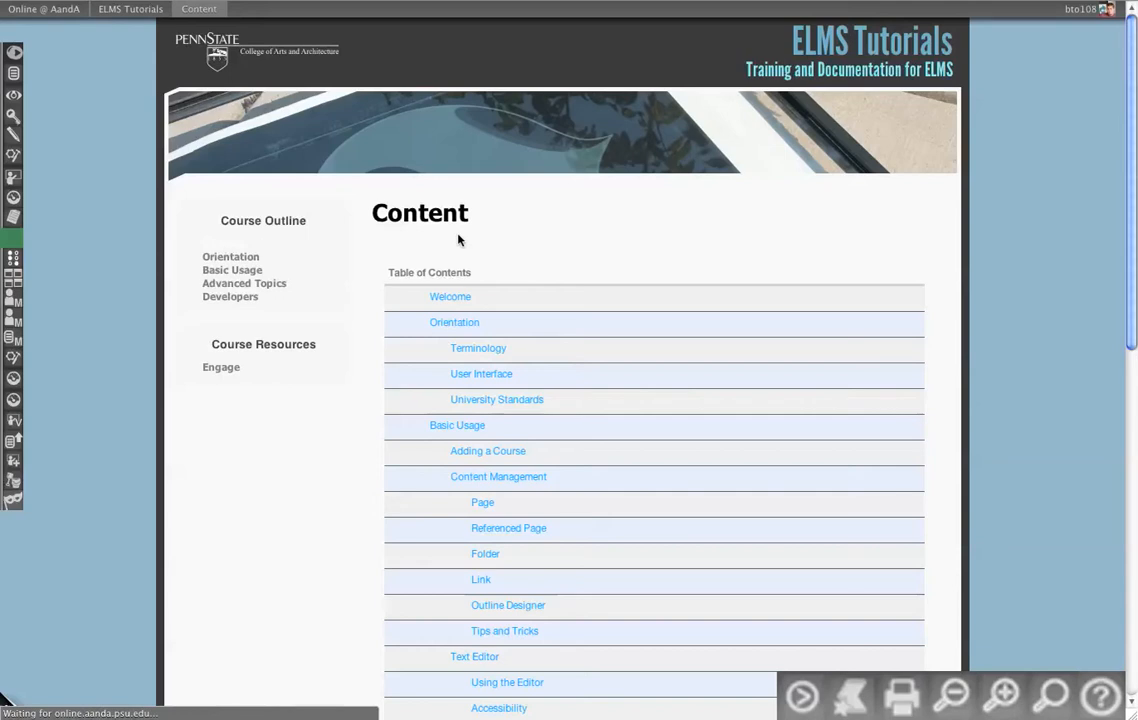
pyautogui.click(450, 296)
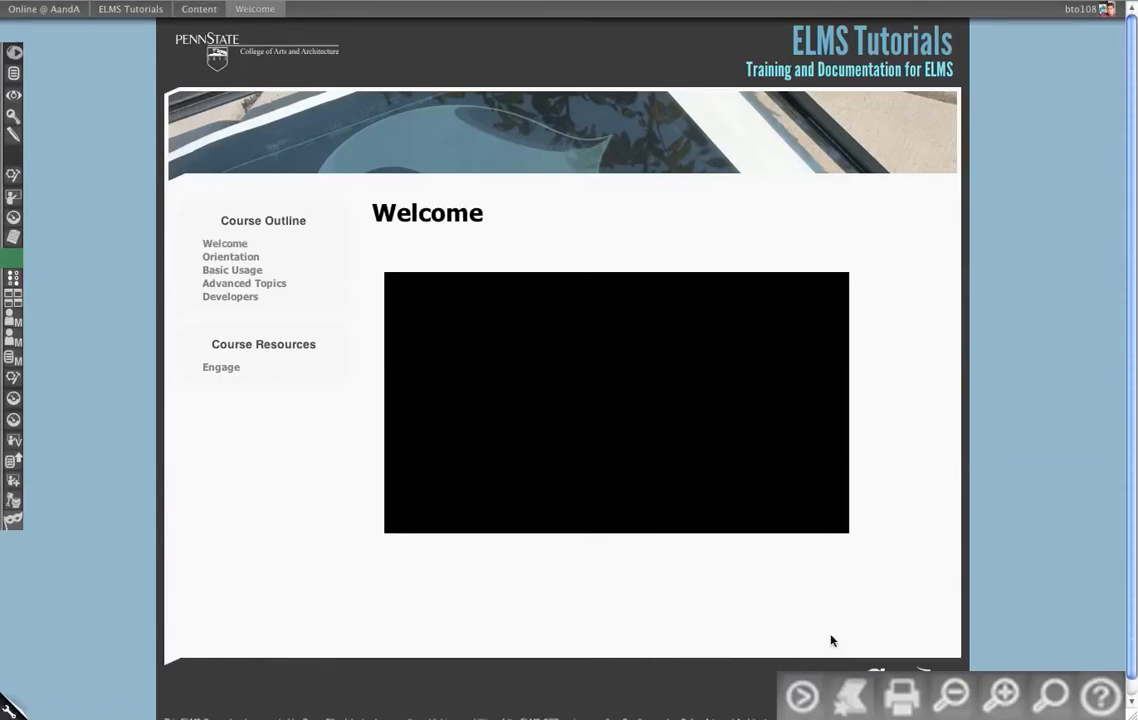
# - Advance from Welcome through Orientation and Terminology to the User Interface lesson
pyautogui.click(808, 696)
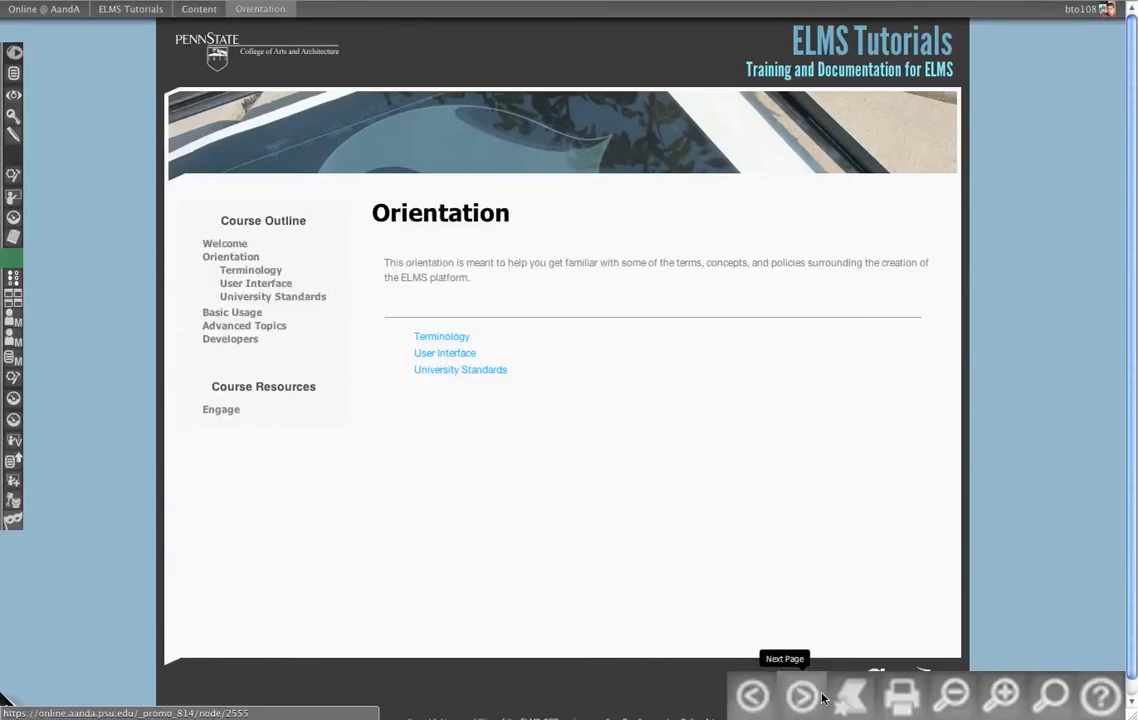
pyautogui.click(802, 696)
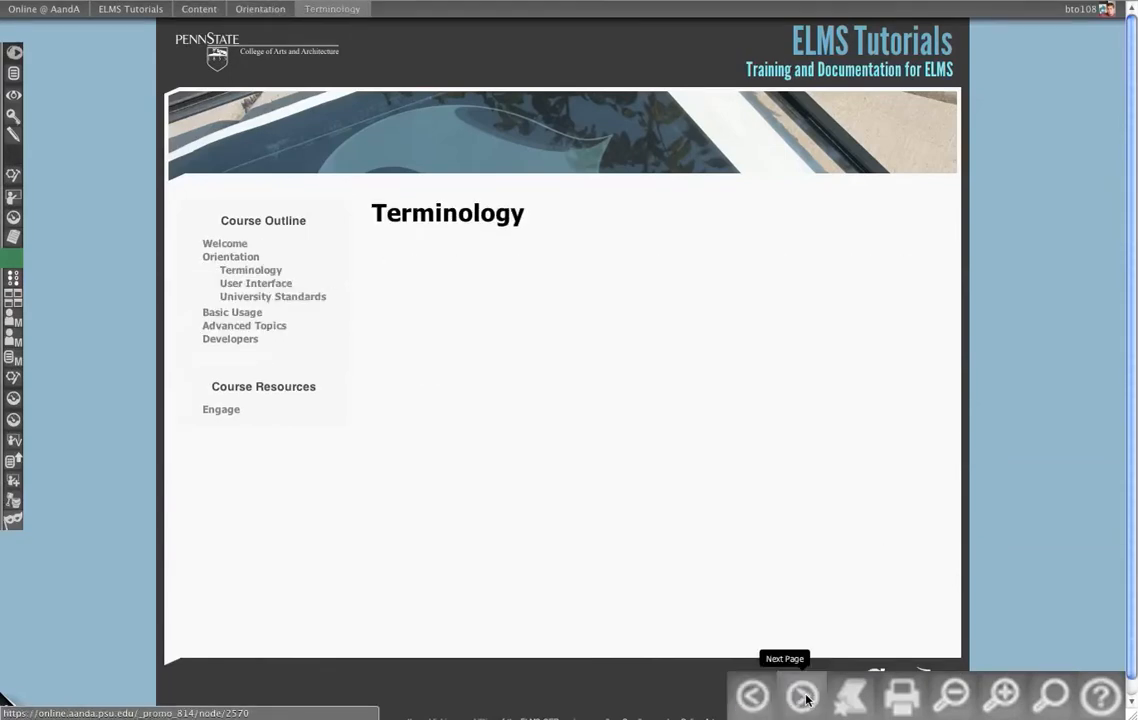
pyautogui.click(800, 700)
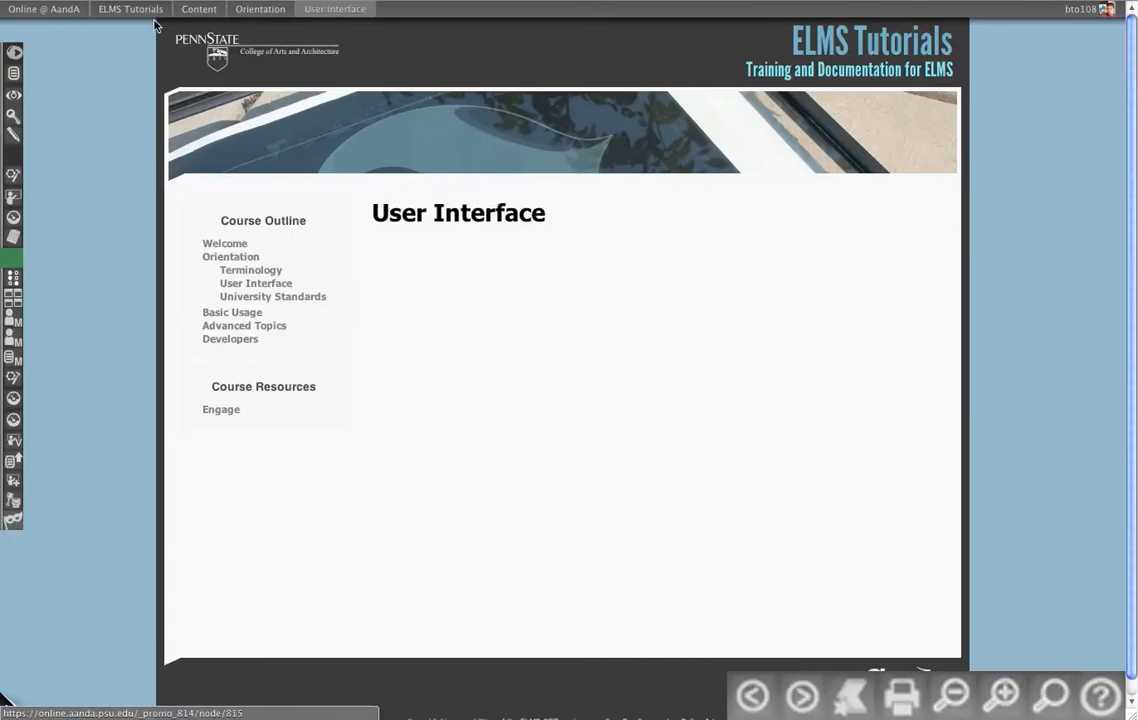
pyautogui.moveTo(1090, 16)
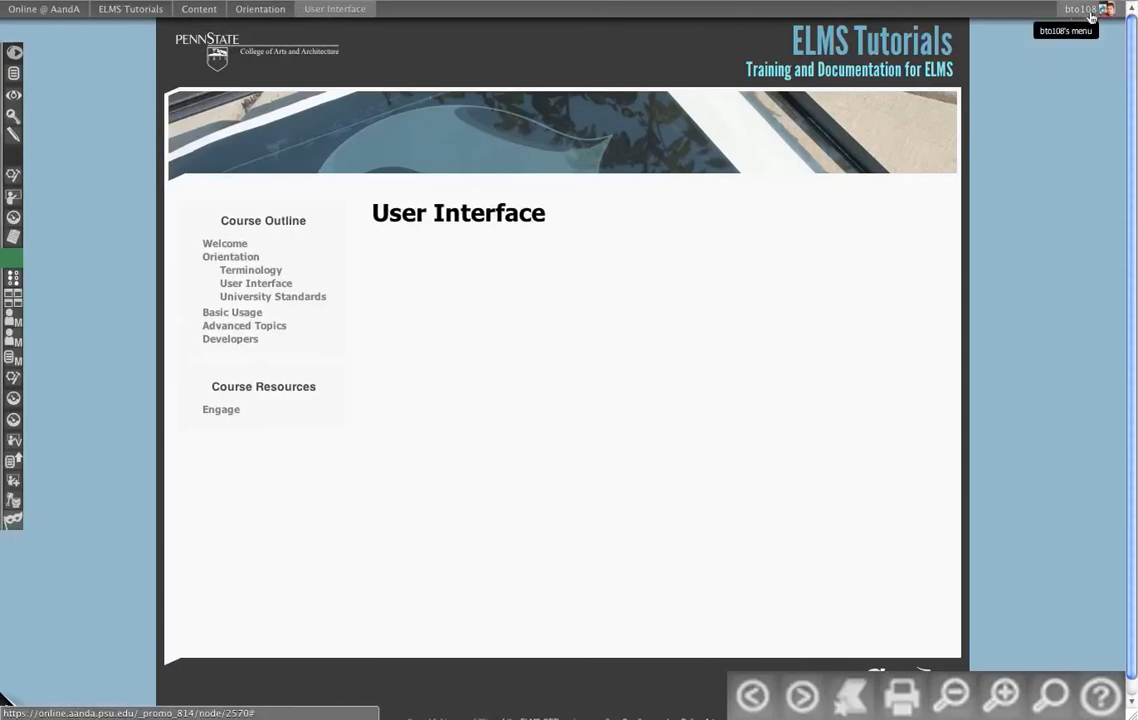
pyautogui.click(1096, 12)
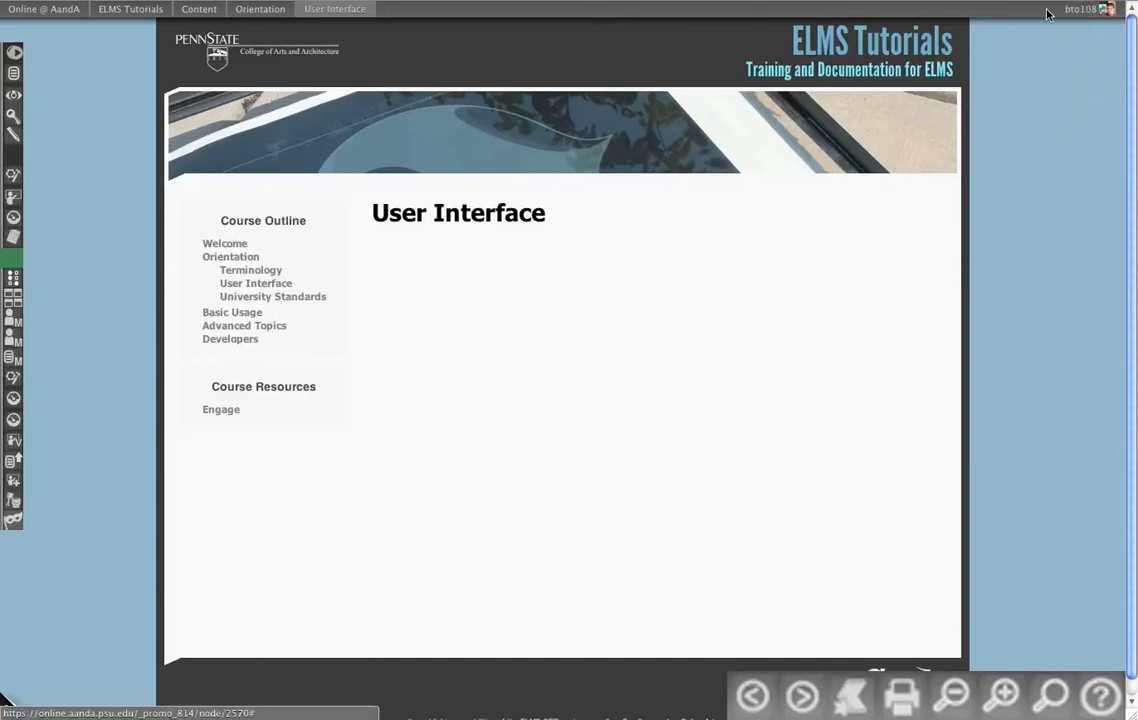
pyautogui.moveTo(1084, 18)
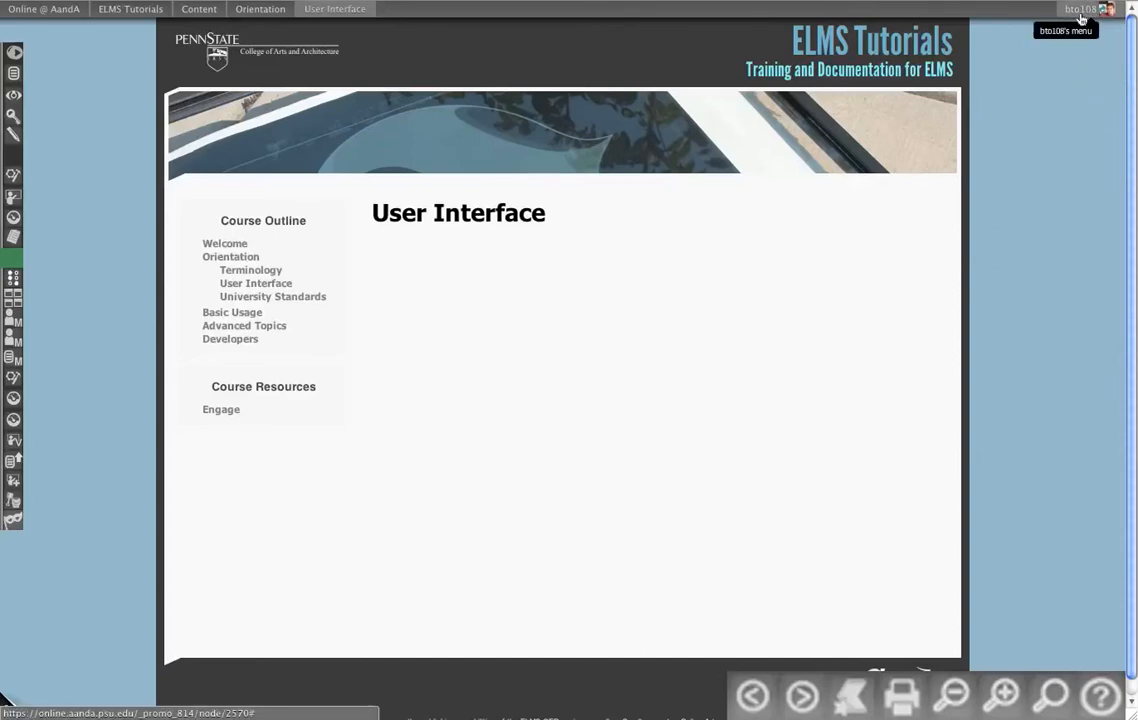
pyautogui.moveTo(1110, 16)
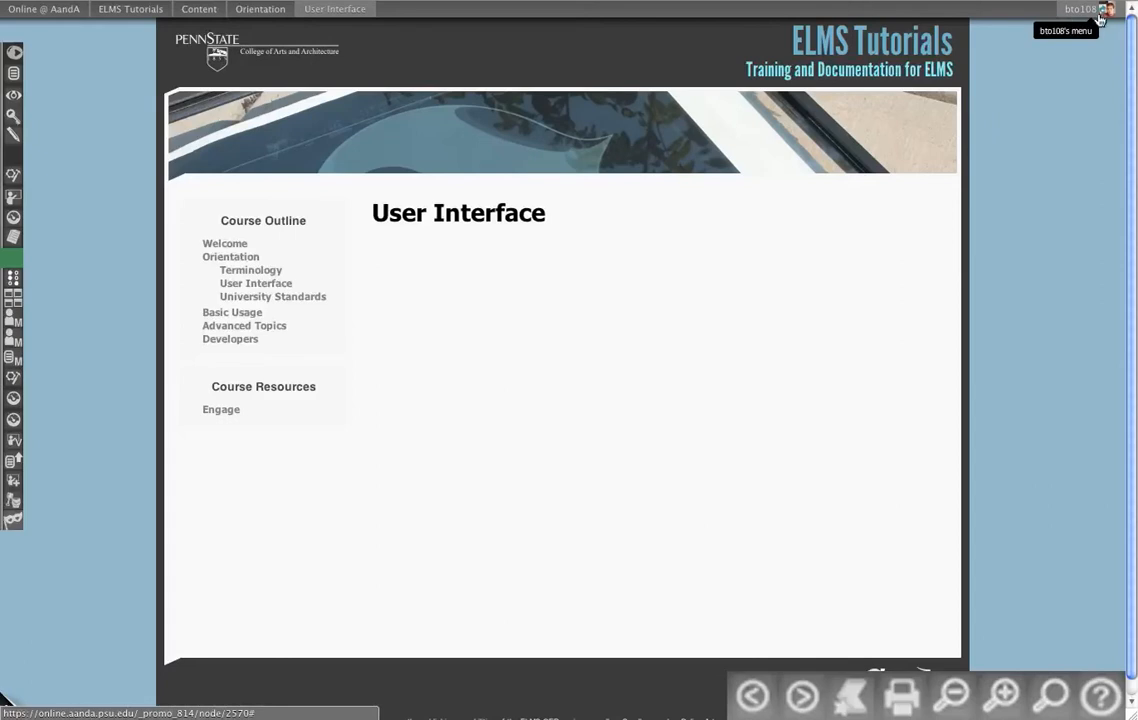
pyautogui.click(1098, 12)
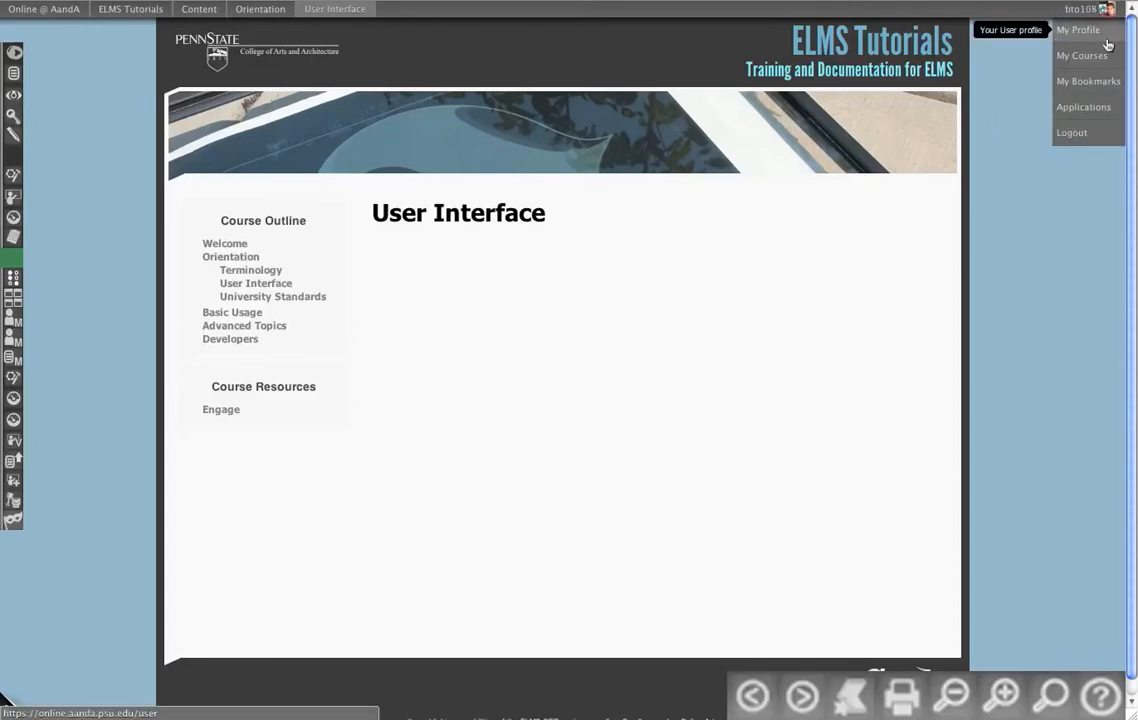
pyautogui.moveTo(1090, 32)
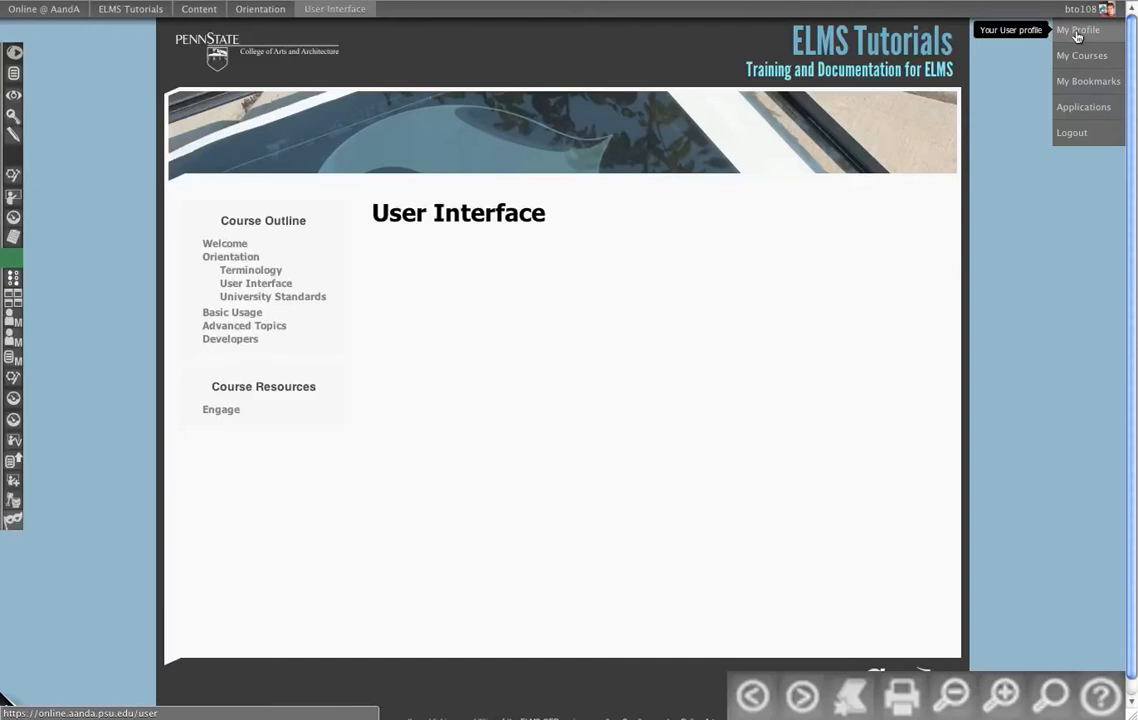
pyautogui.moveTo(1088, 56)
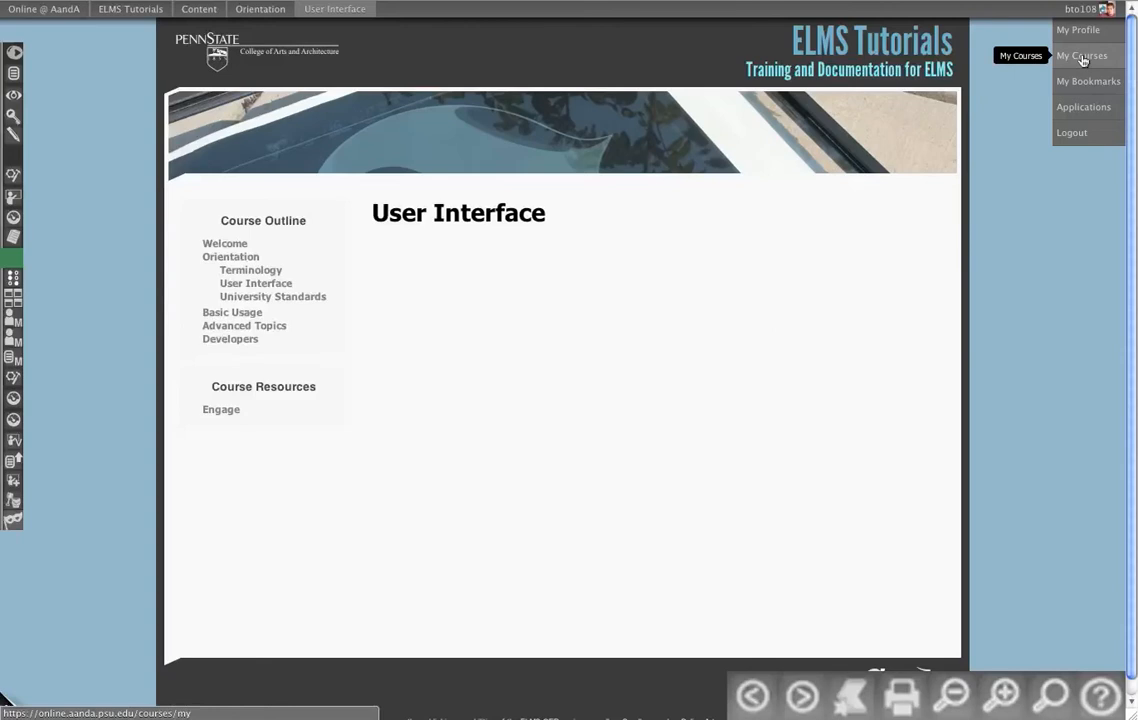
pyautogui.moveTo(1092, 80)
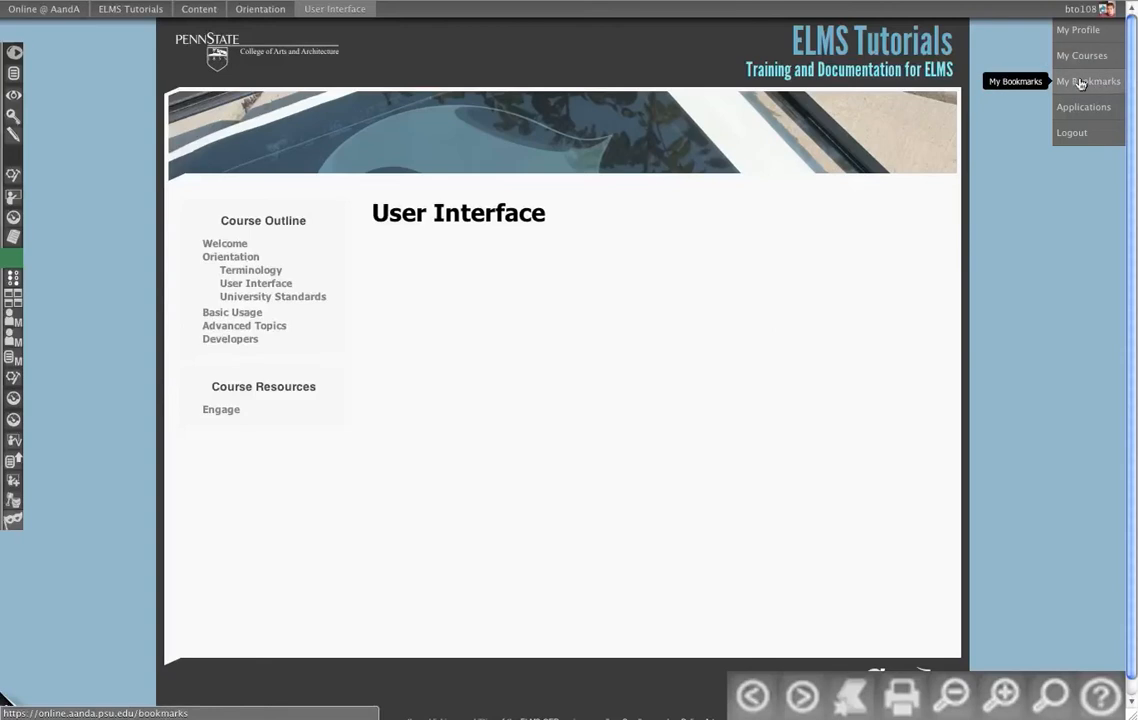
pyautogui.moveTo(1104, 88)
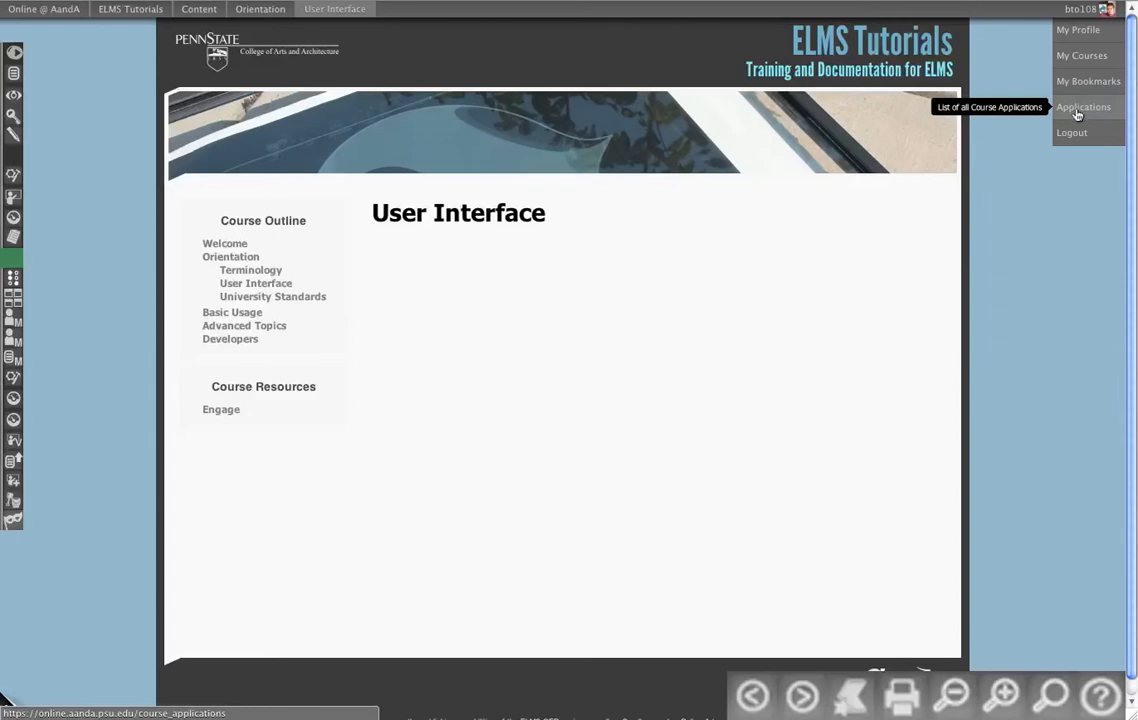
pyautogui.moveTo(1082, 138)
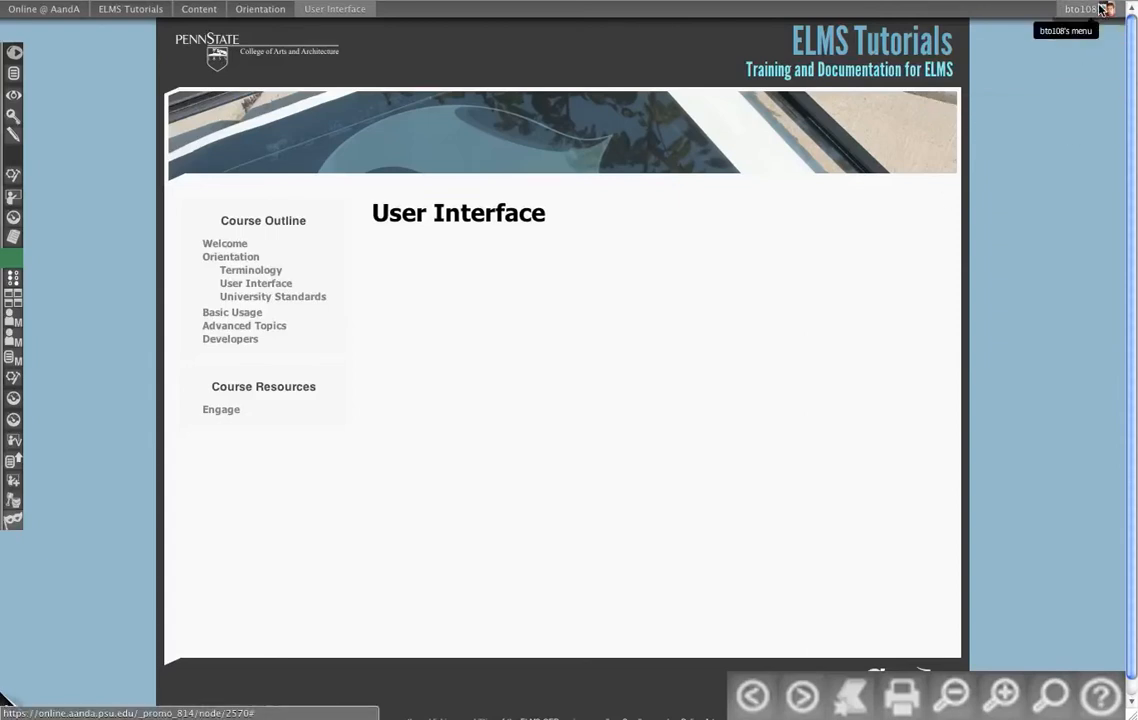
pyautogui.moveTo(1092, 690)
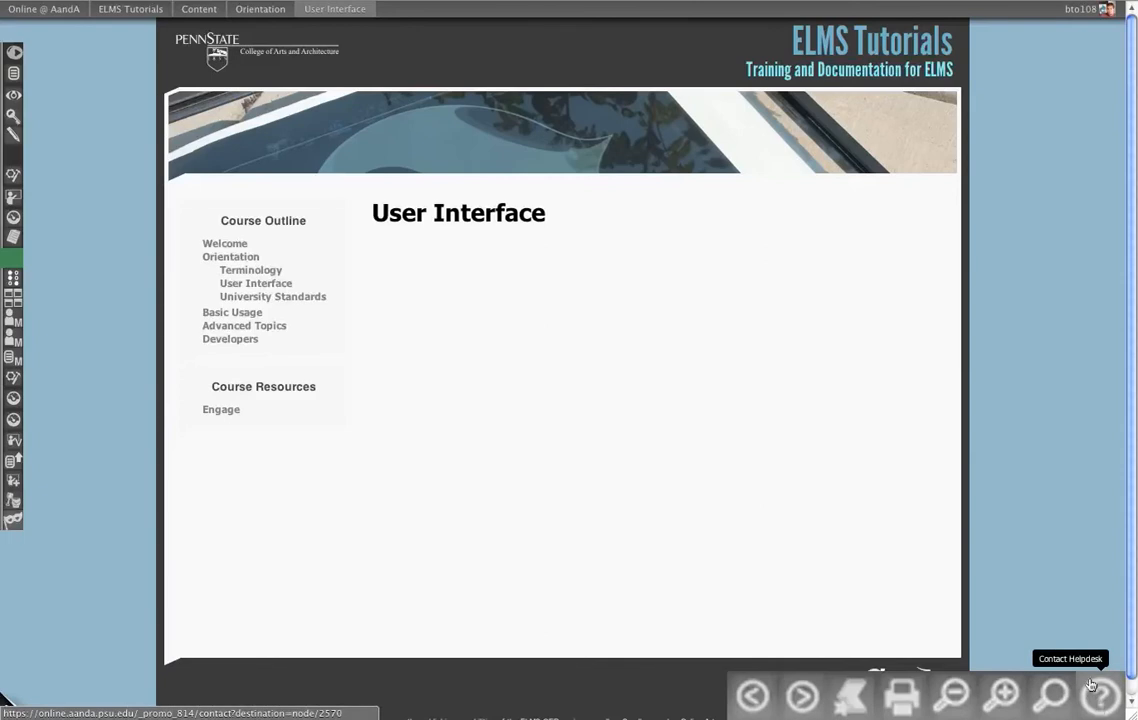
pyautogui.moveTo(1108, 690)
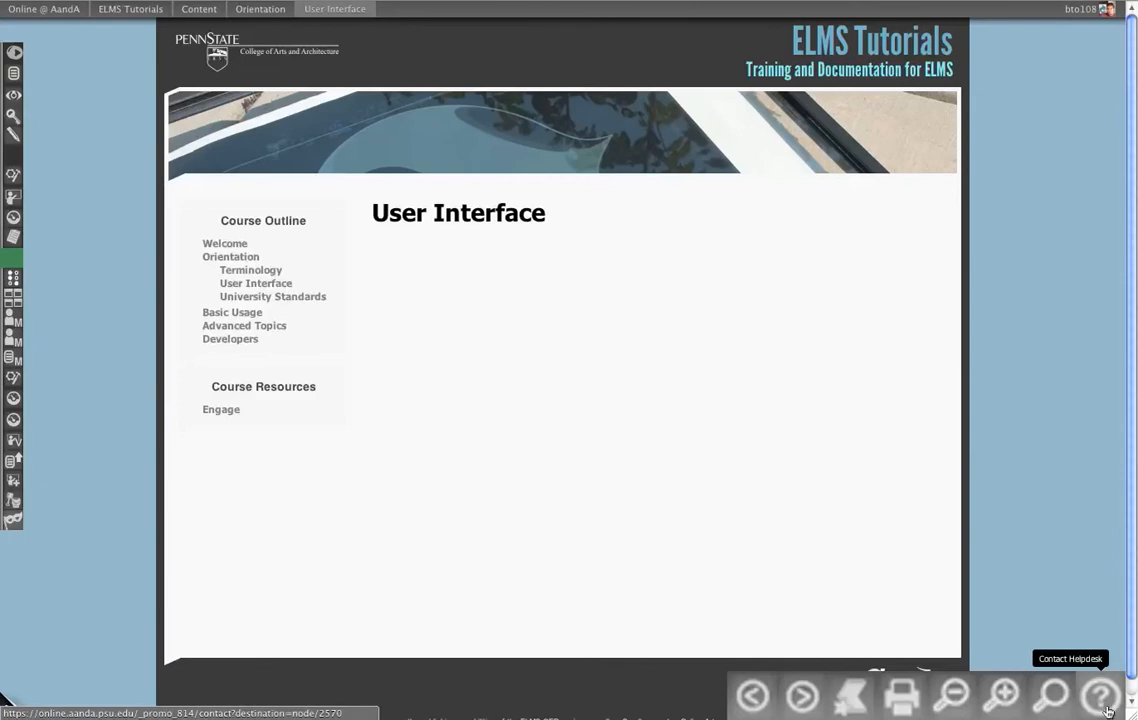
pyautogui.moveTo(704, 504)
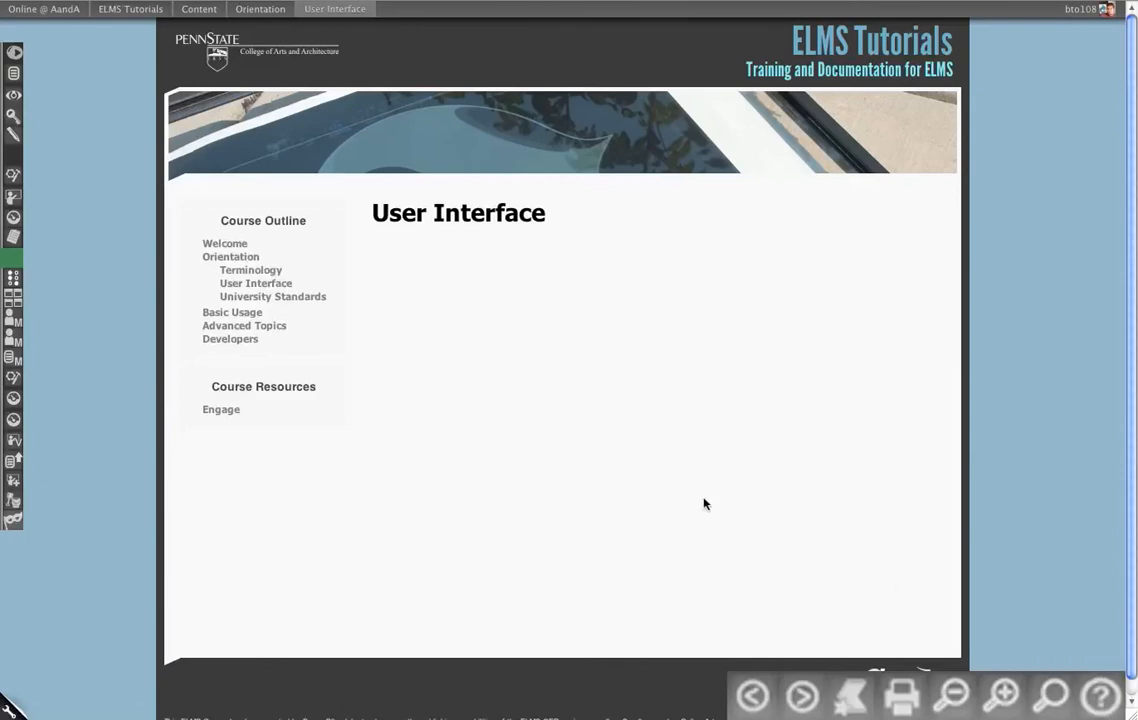
pyautogui.moveTo(262, 264)
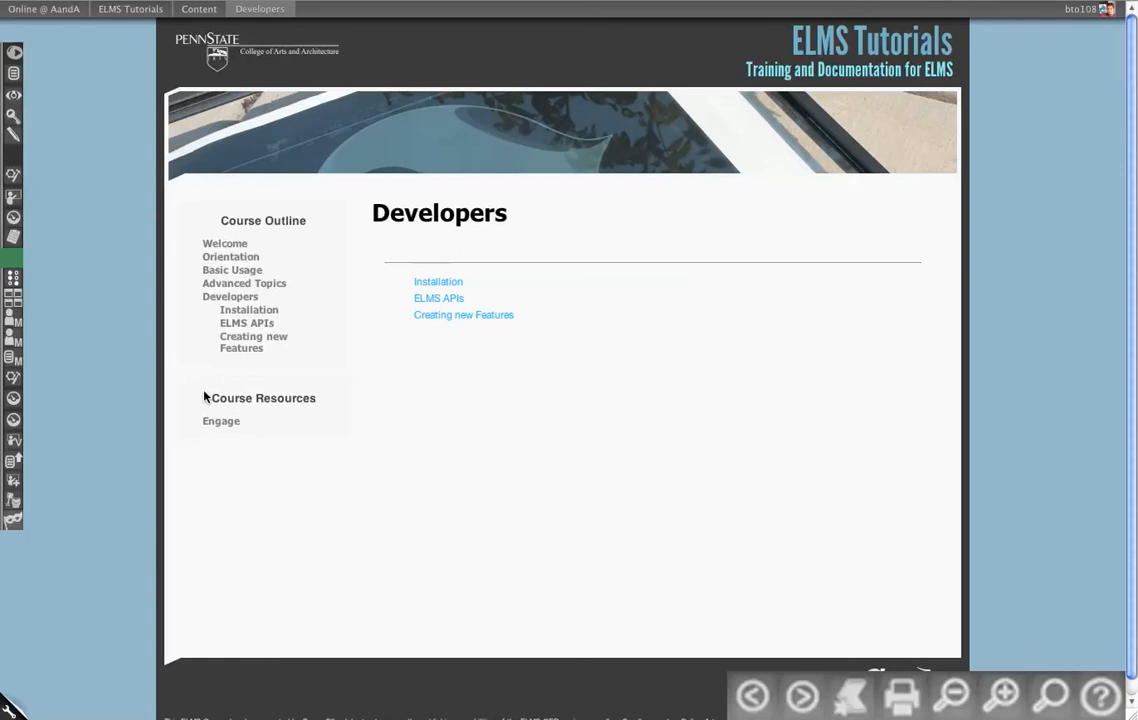
pyautogui.moveTo(212, 400)
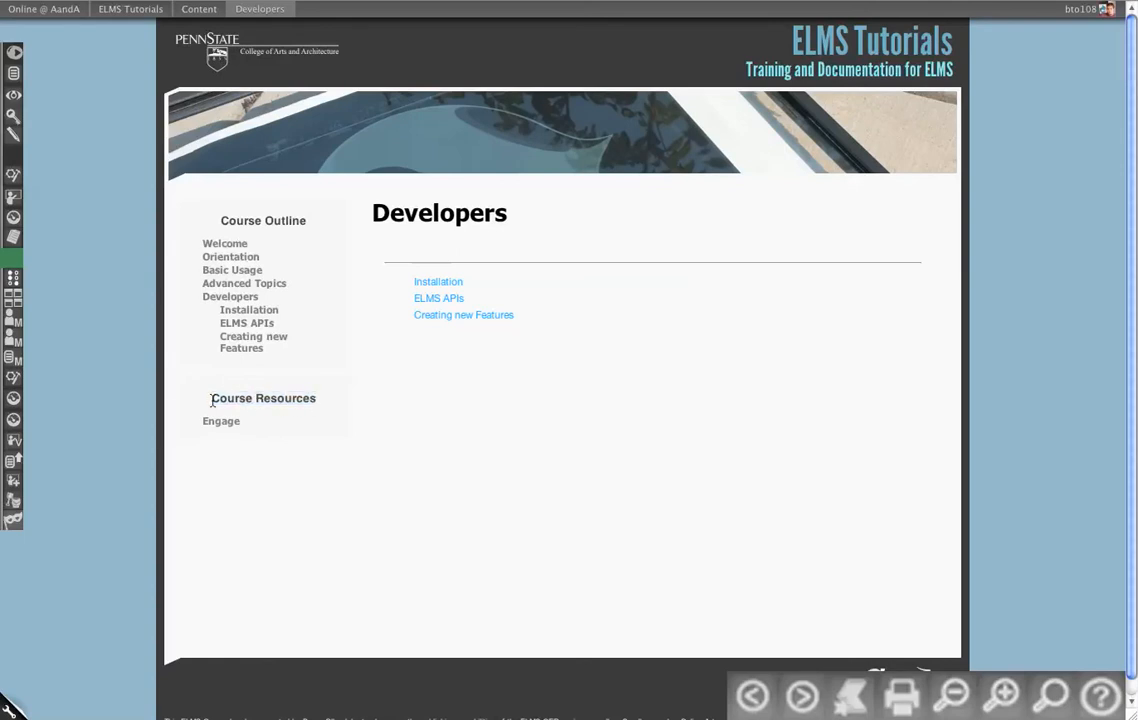
pyautogui.moveTo(186, 392)
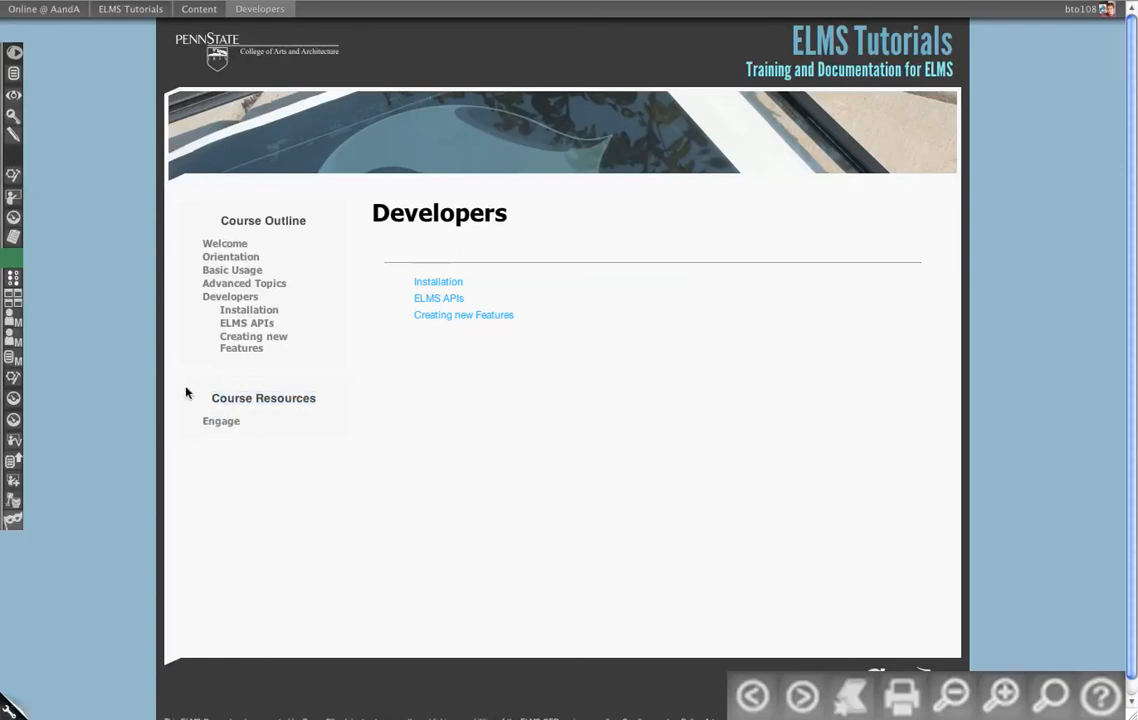
pyautogui.moveTo(288, 492)
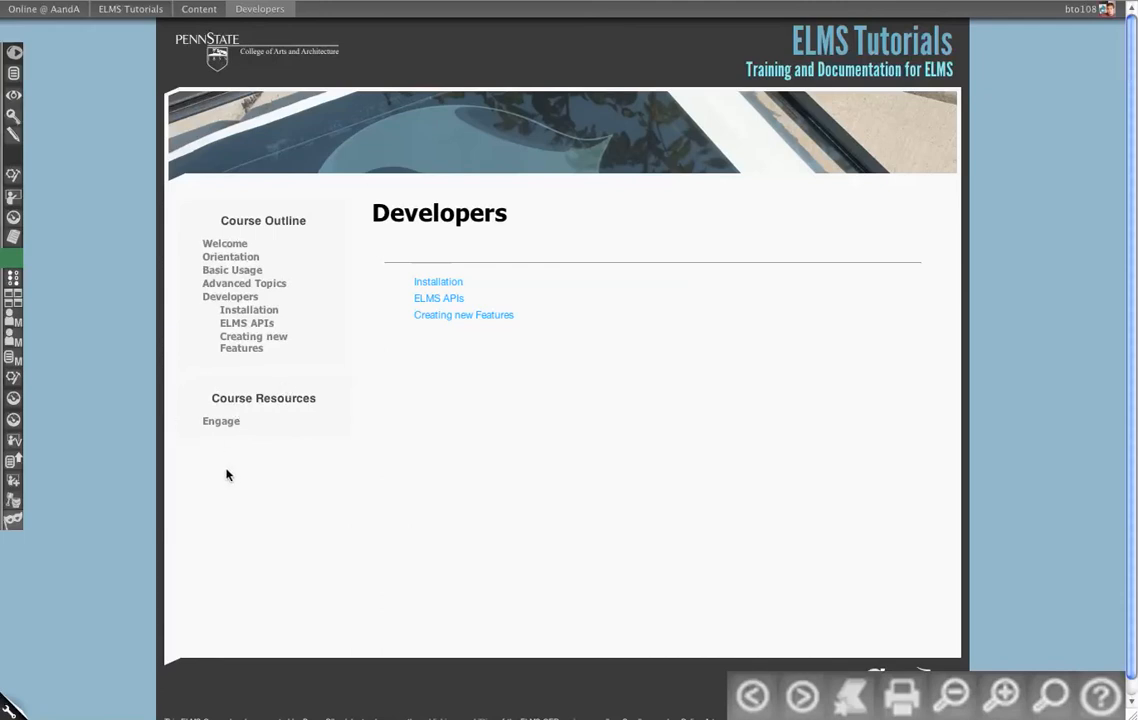
pyautogui.moveTo(276, 480)
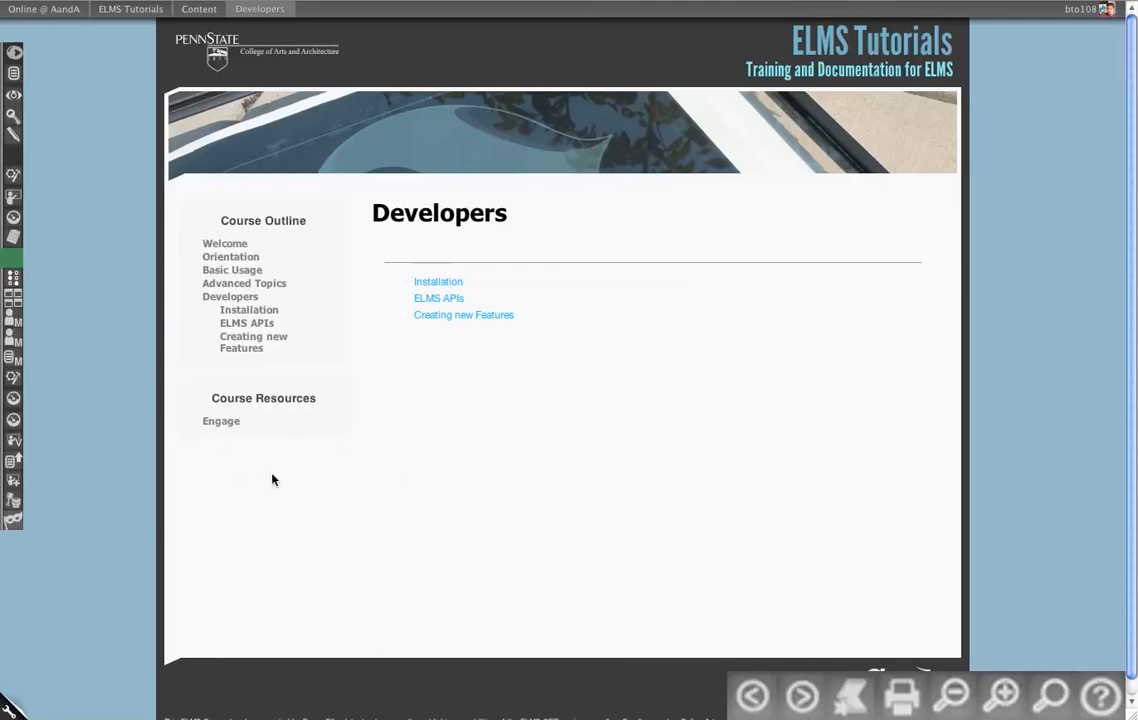
pyautogui.moveTo(248, 398)
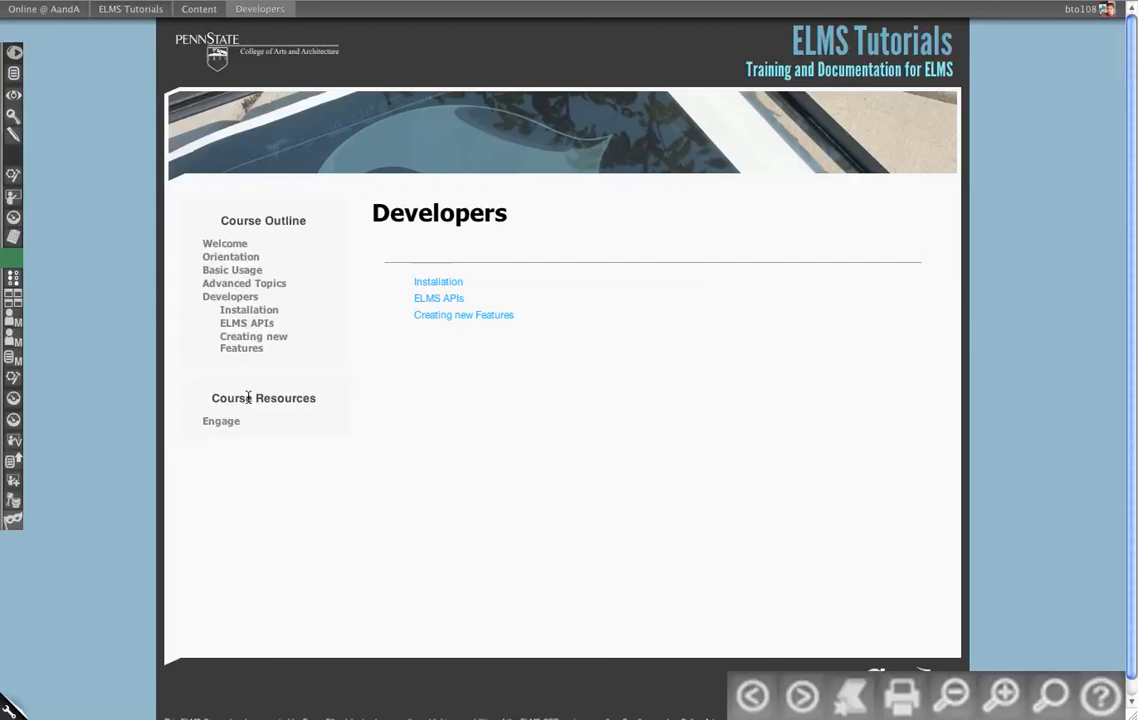
pyautogui.moveTo(14, 276)
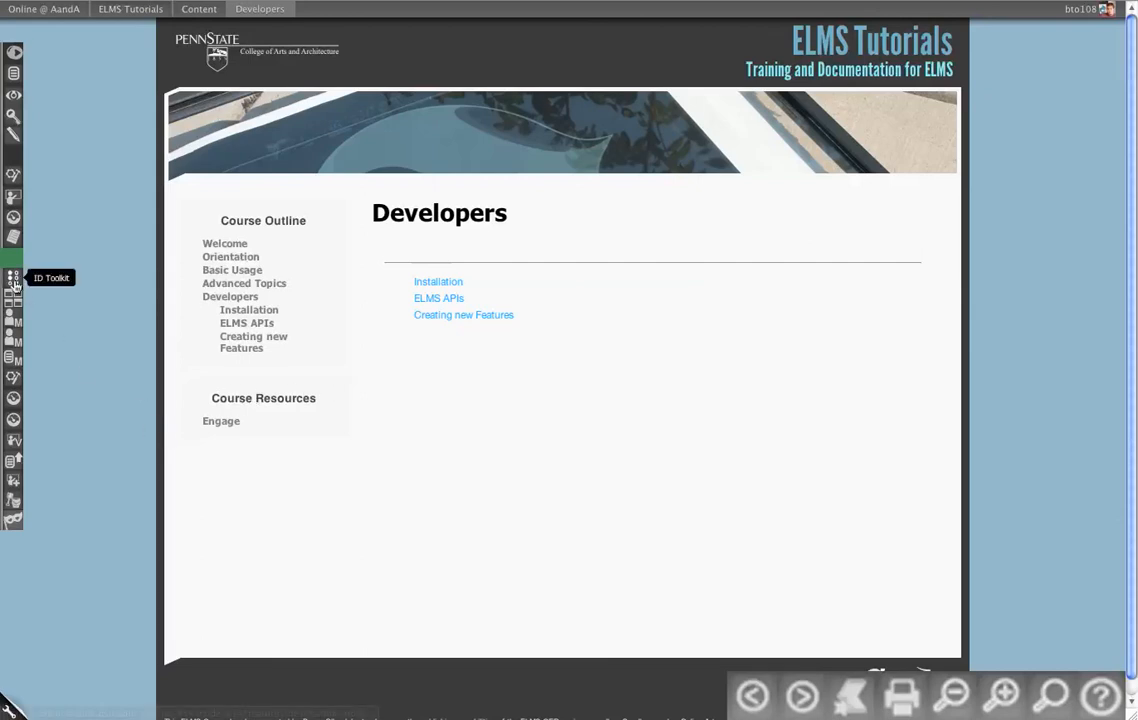